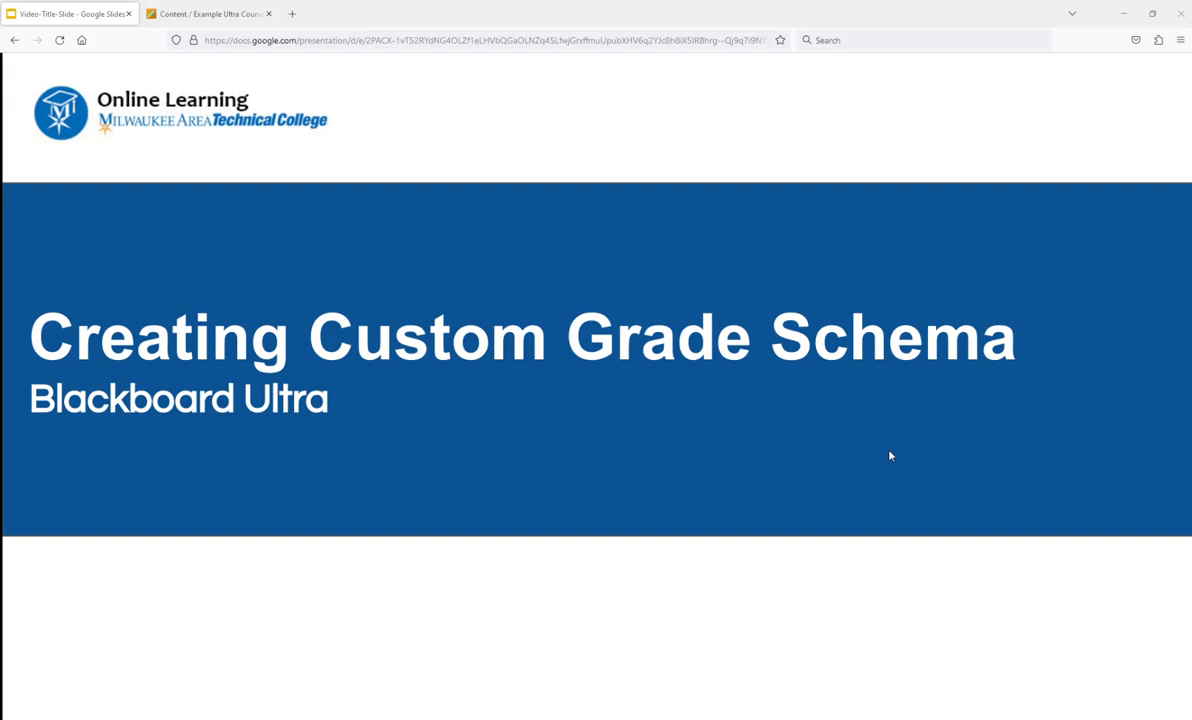
Step: Leave the title slide and open the example course's Gradebook page
left_click(208, 12)
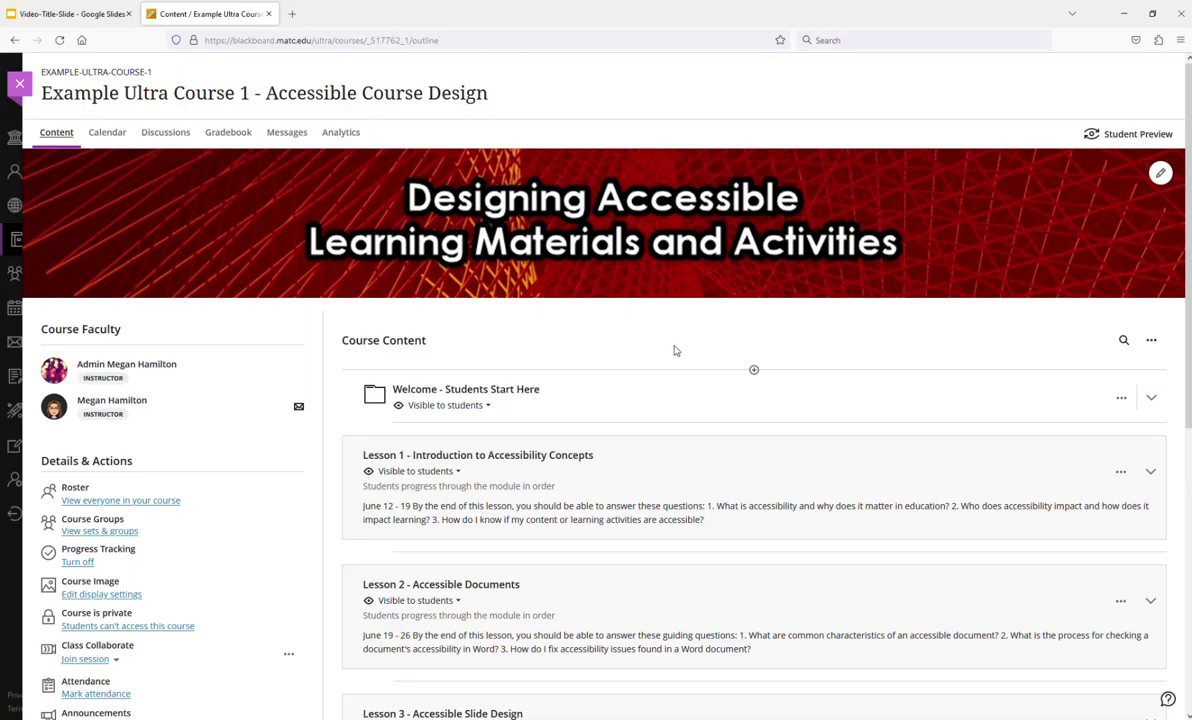
mouse_move(376, 200)
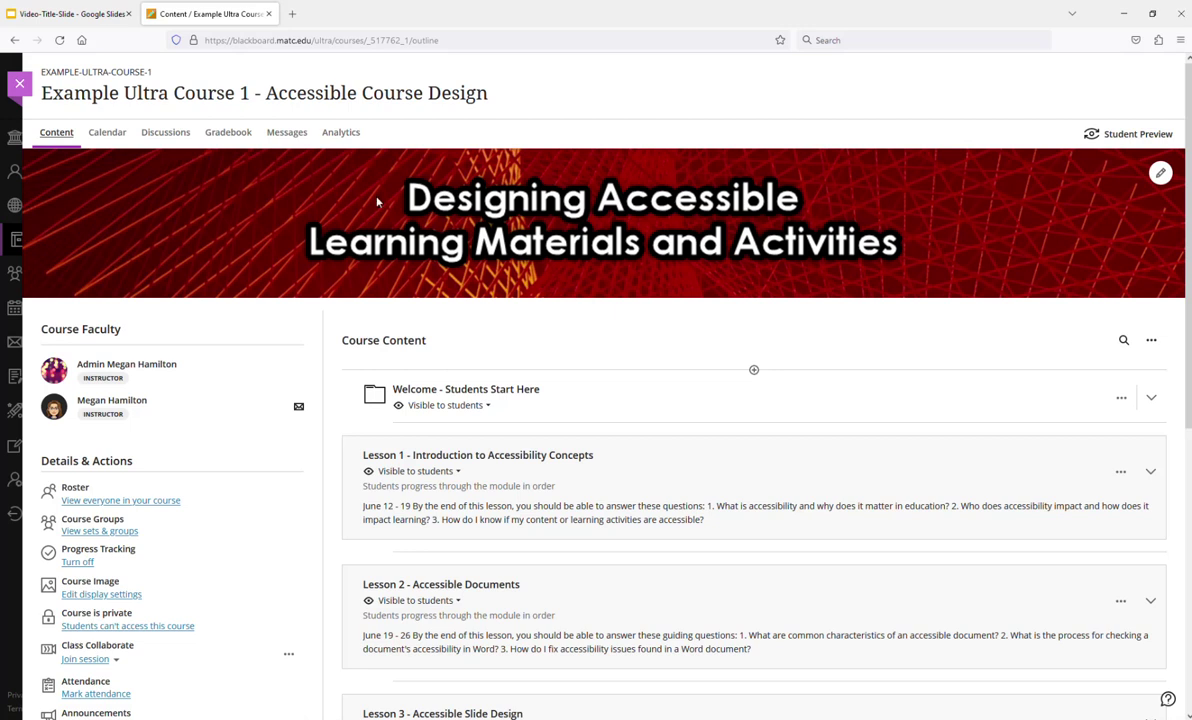
left_click(228, 132)
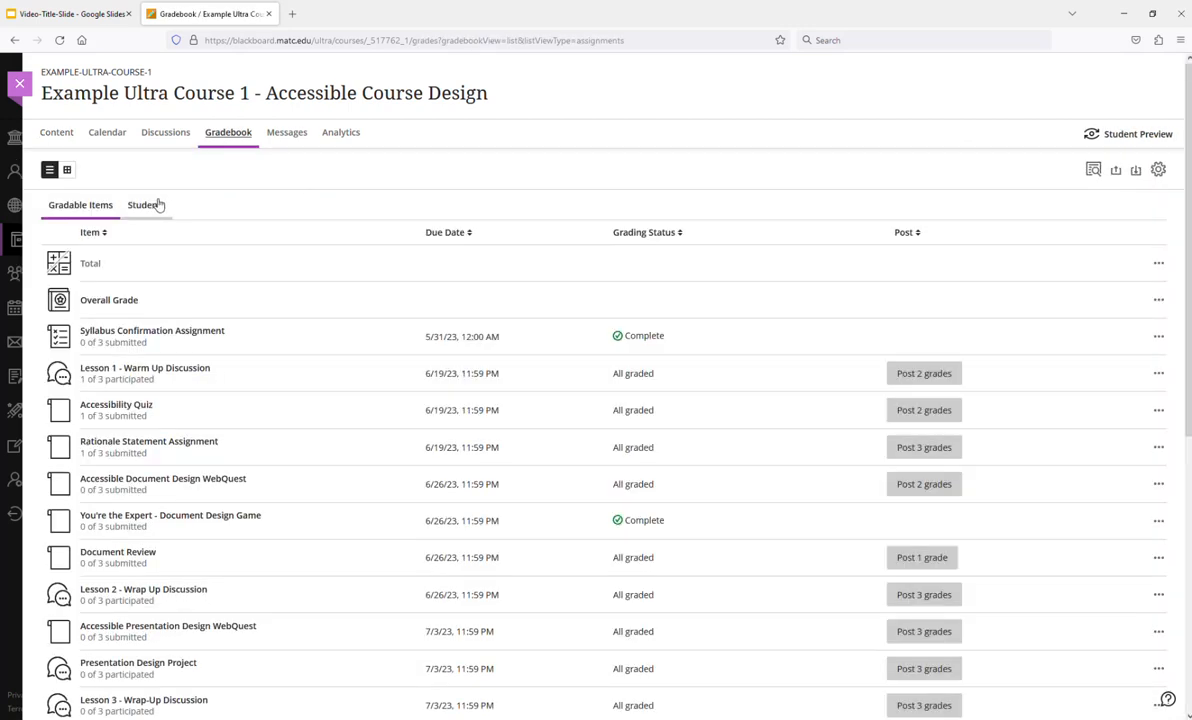
Step: Show the Students list and switch the gradebook to the grid of three students' scores
left_click(144, 204)
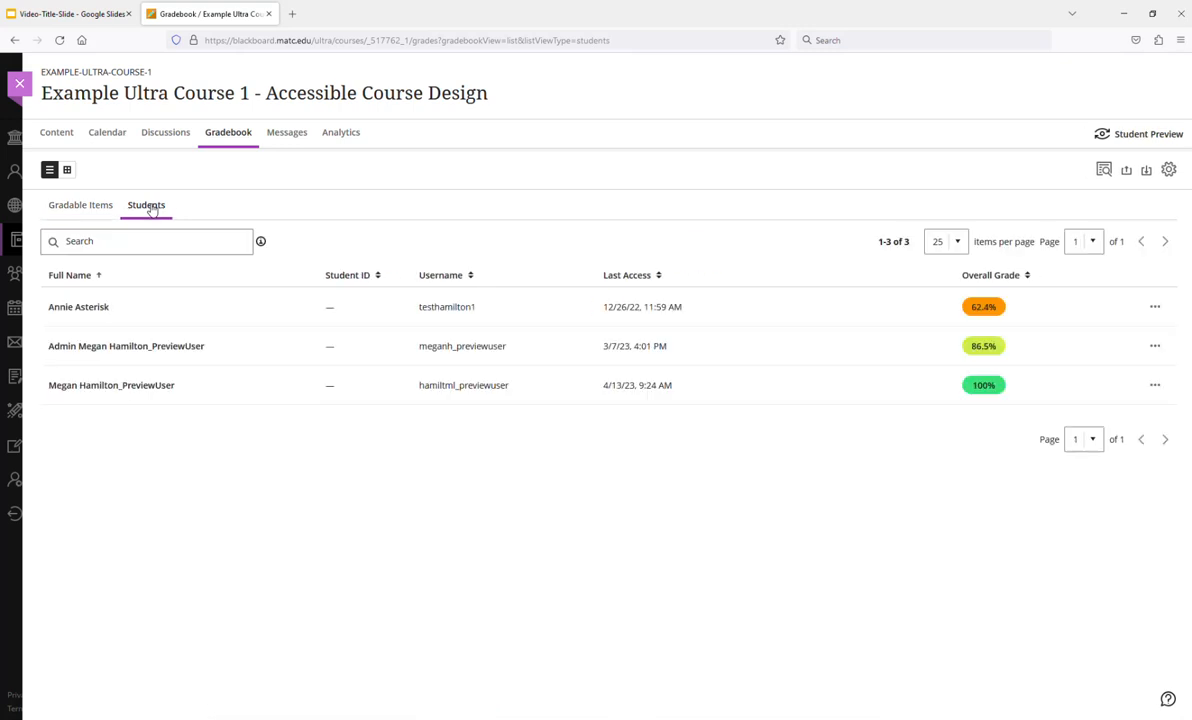
left_click(66, 170)
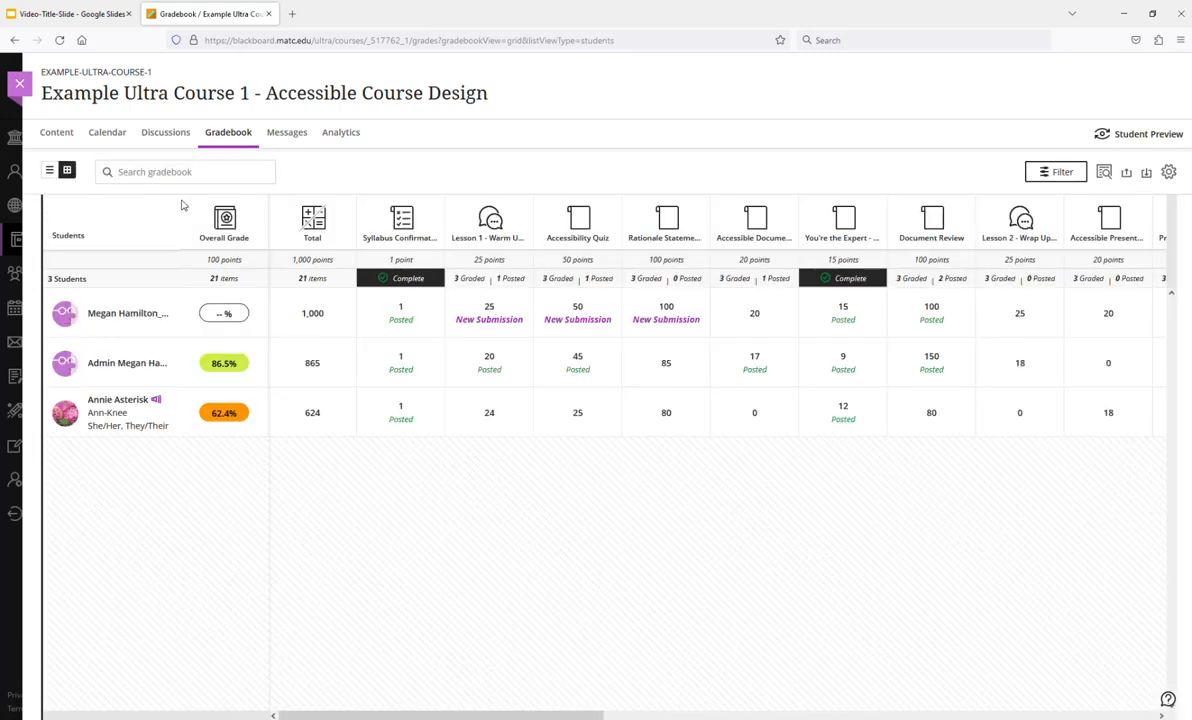
mouse_move(558, 472)
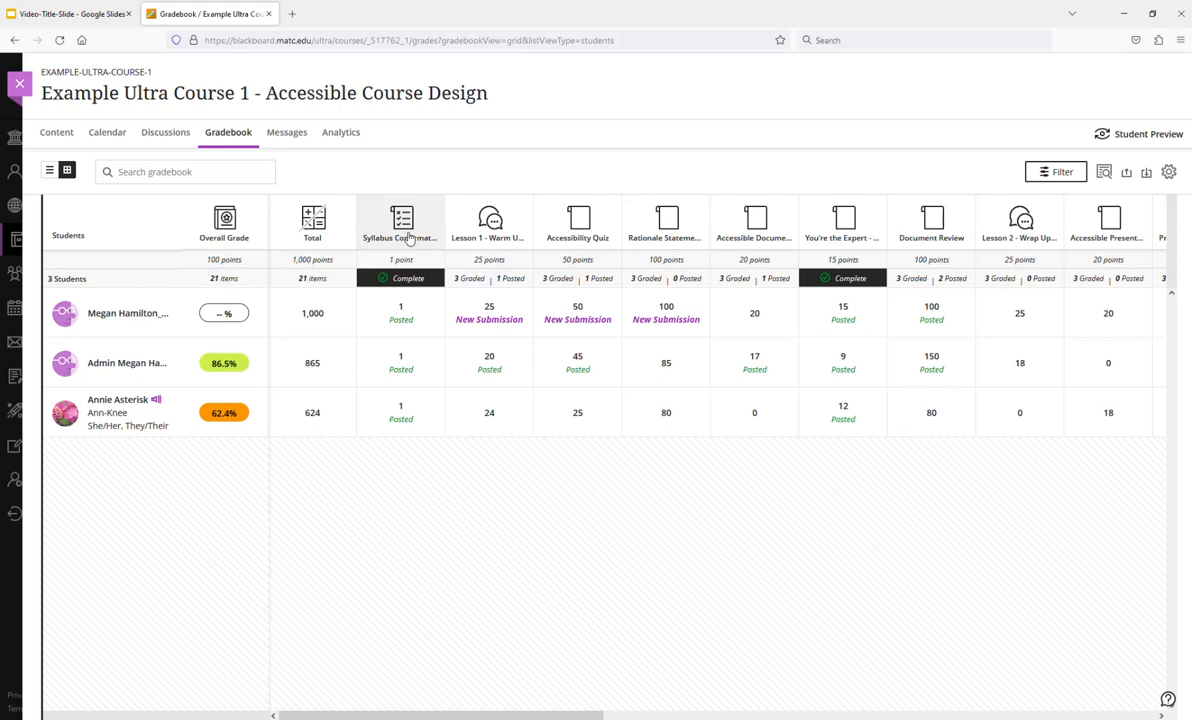
mouse_move(408, 228)
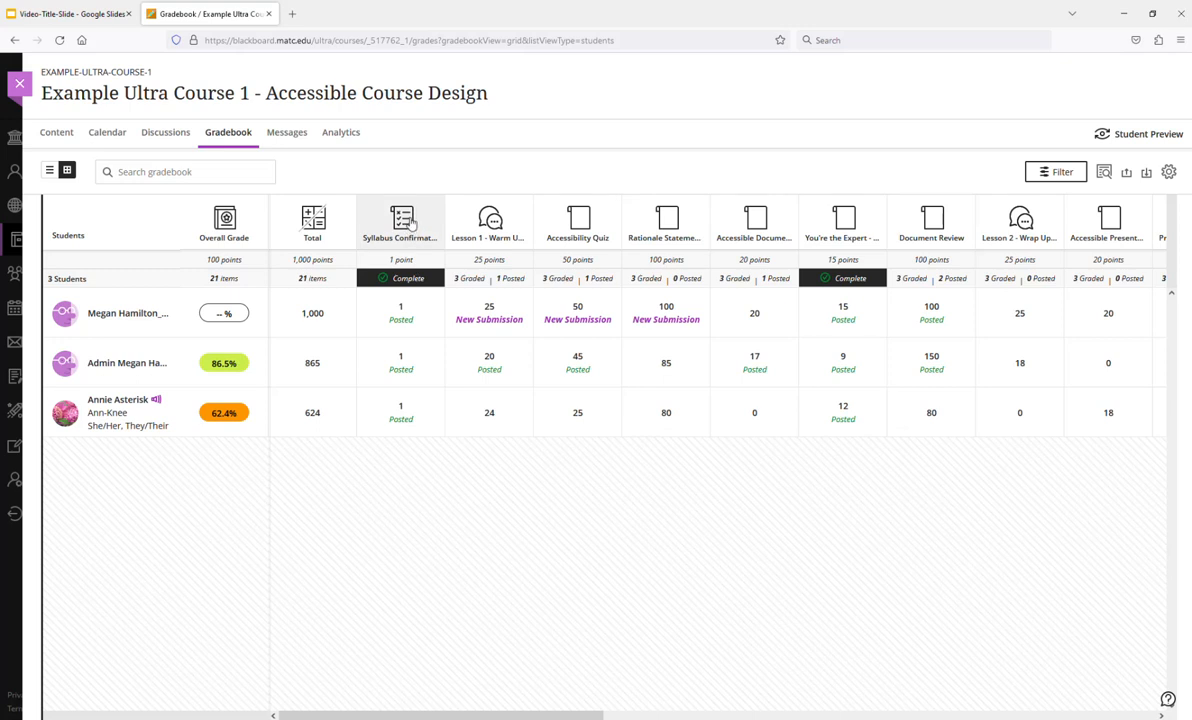
mouse_move(404, 288)
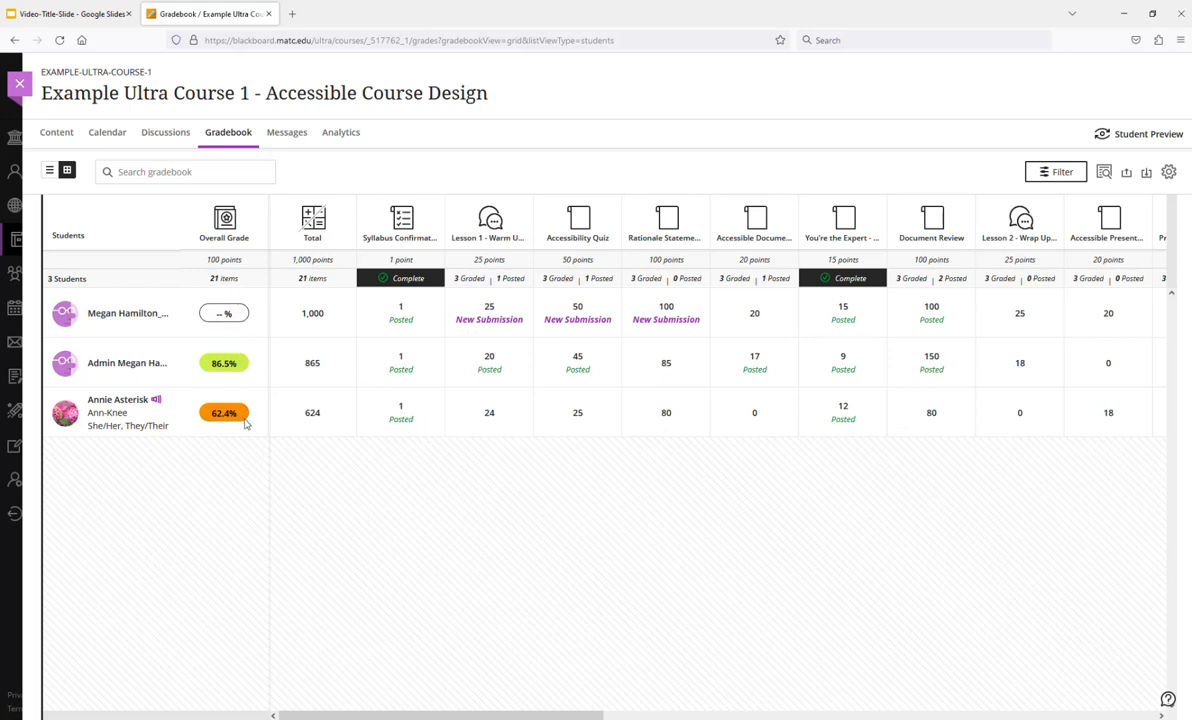
mouse_move(232, 338)
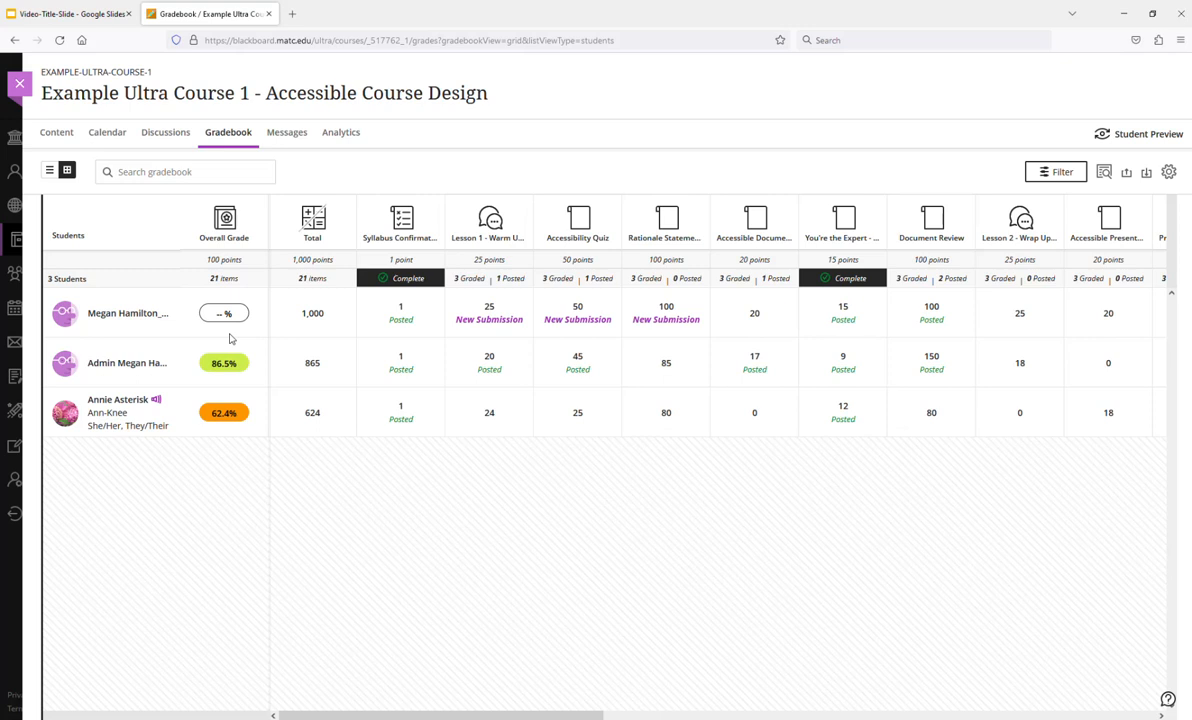
mouse_move(316, 432)
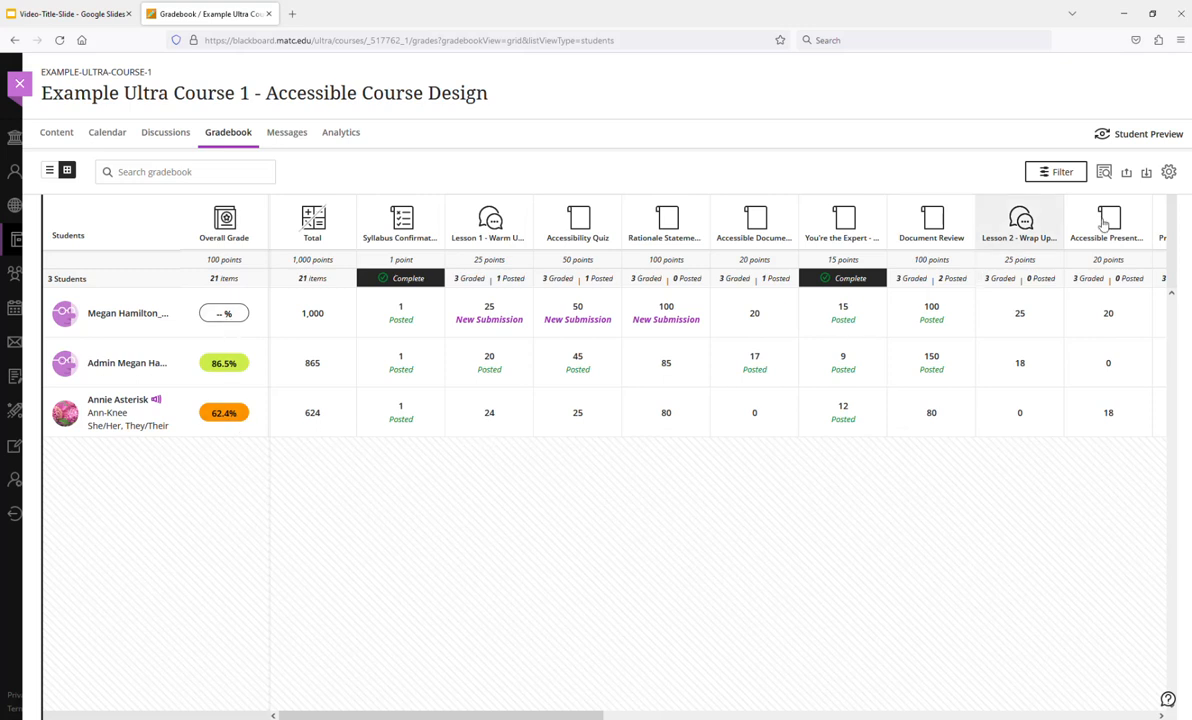
Step: From Gradebook Settings, open Manage Grade Schemas listing the Letter schema's ranges
left_click(1168, 172)
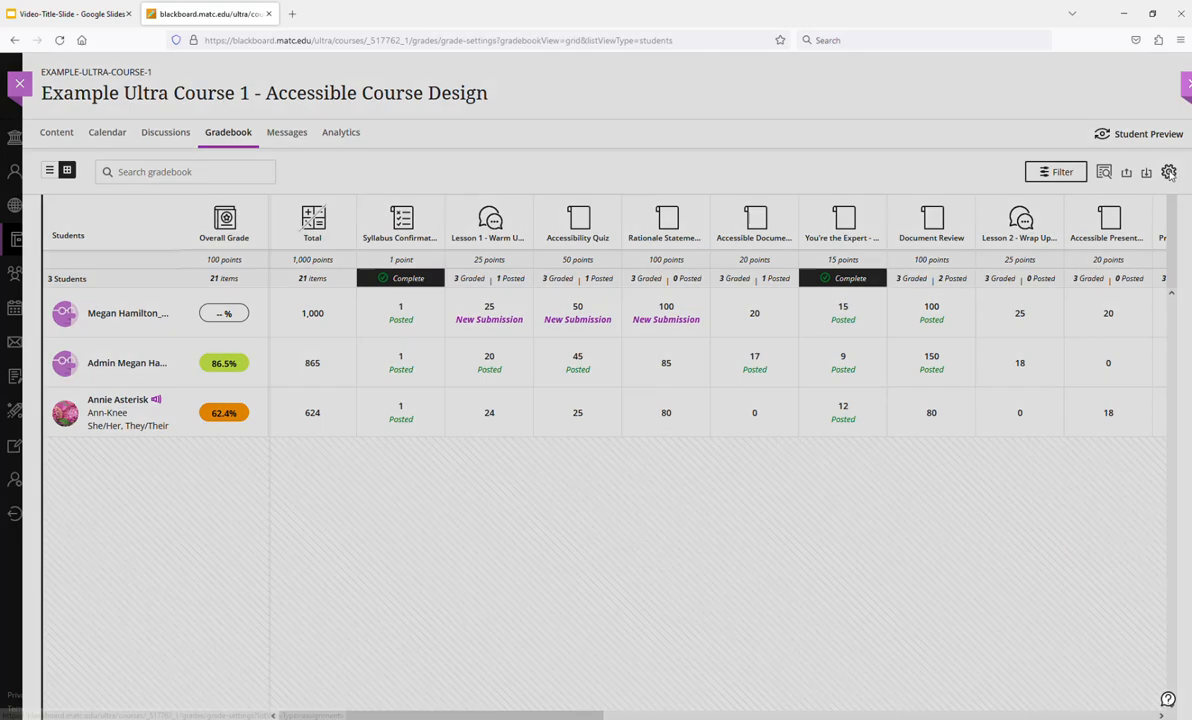
left_click(1168, 172)
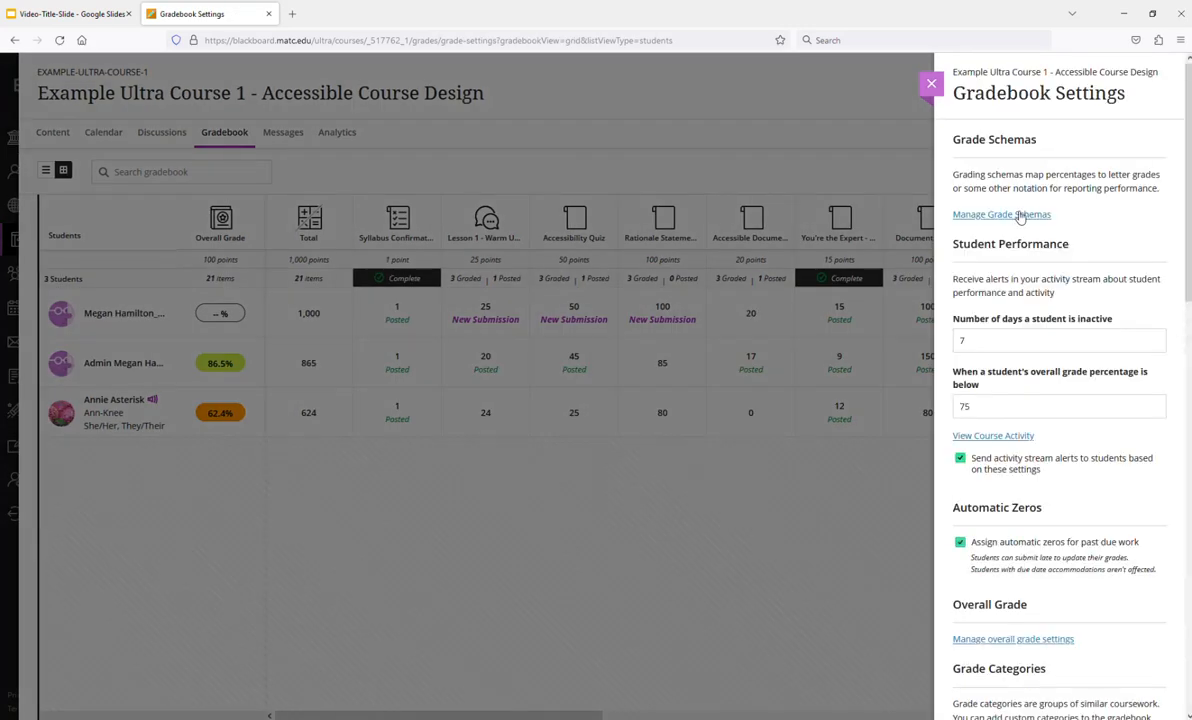
left_click(1000, 214)
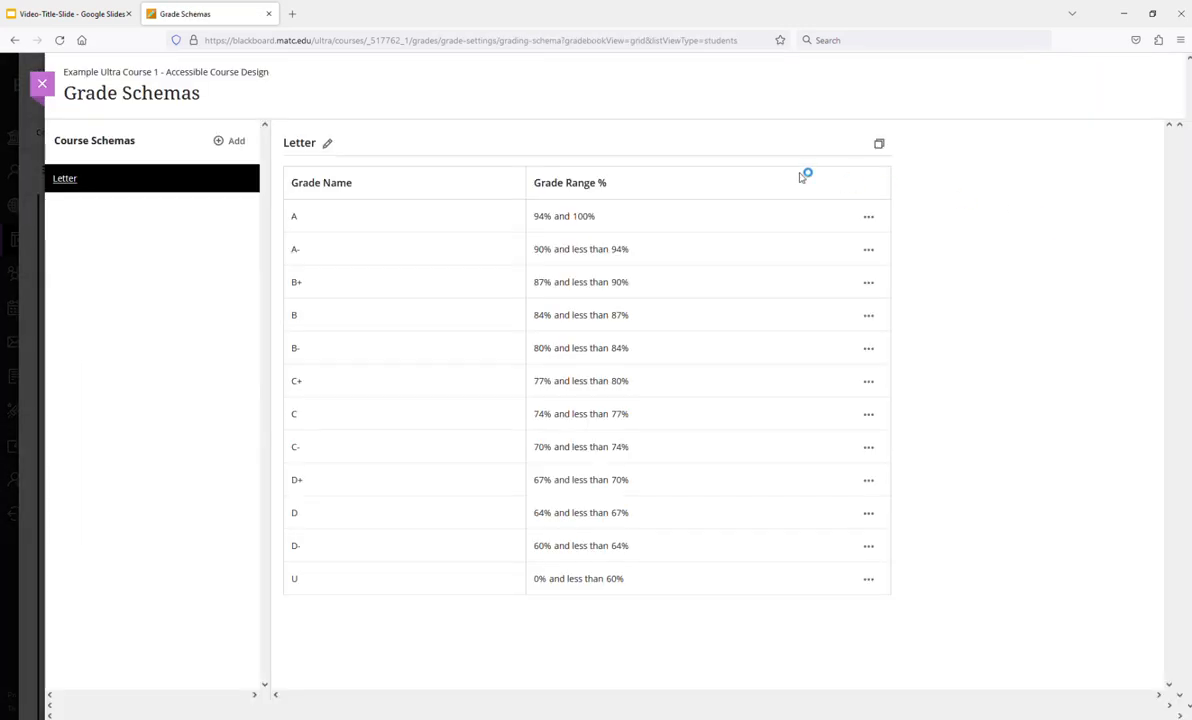
mouse_move(536, 132)
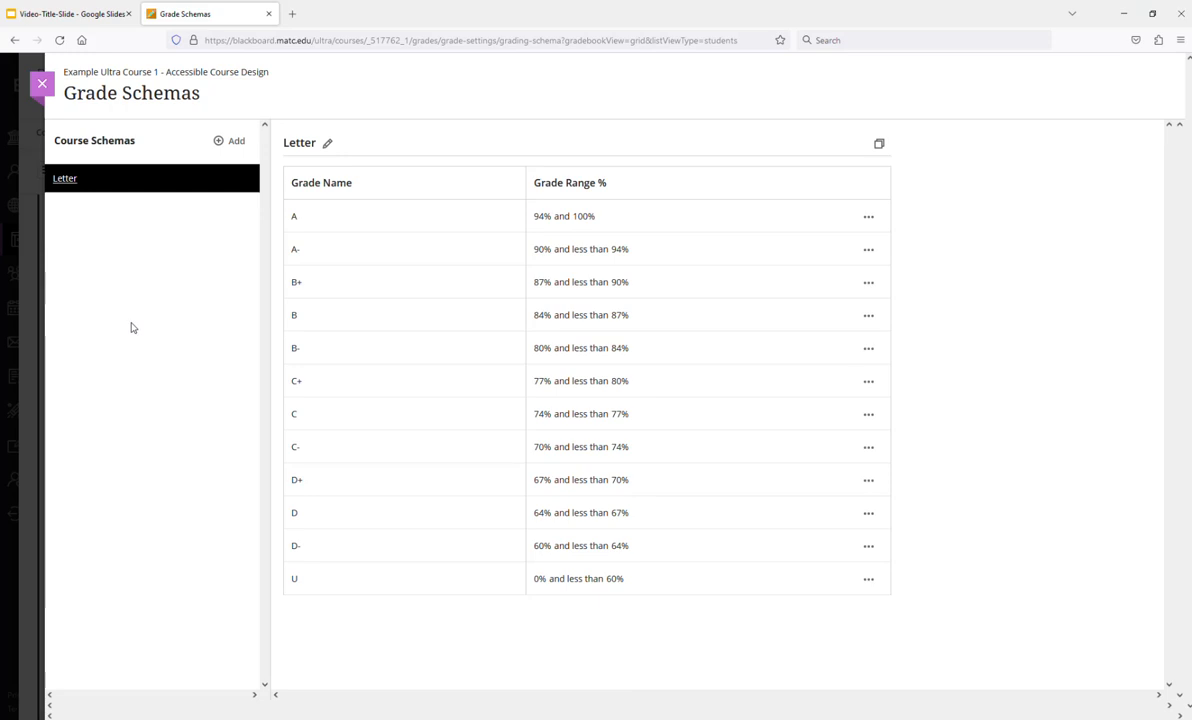
mouse_move(190, 290)
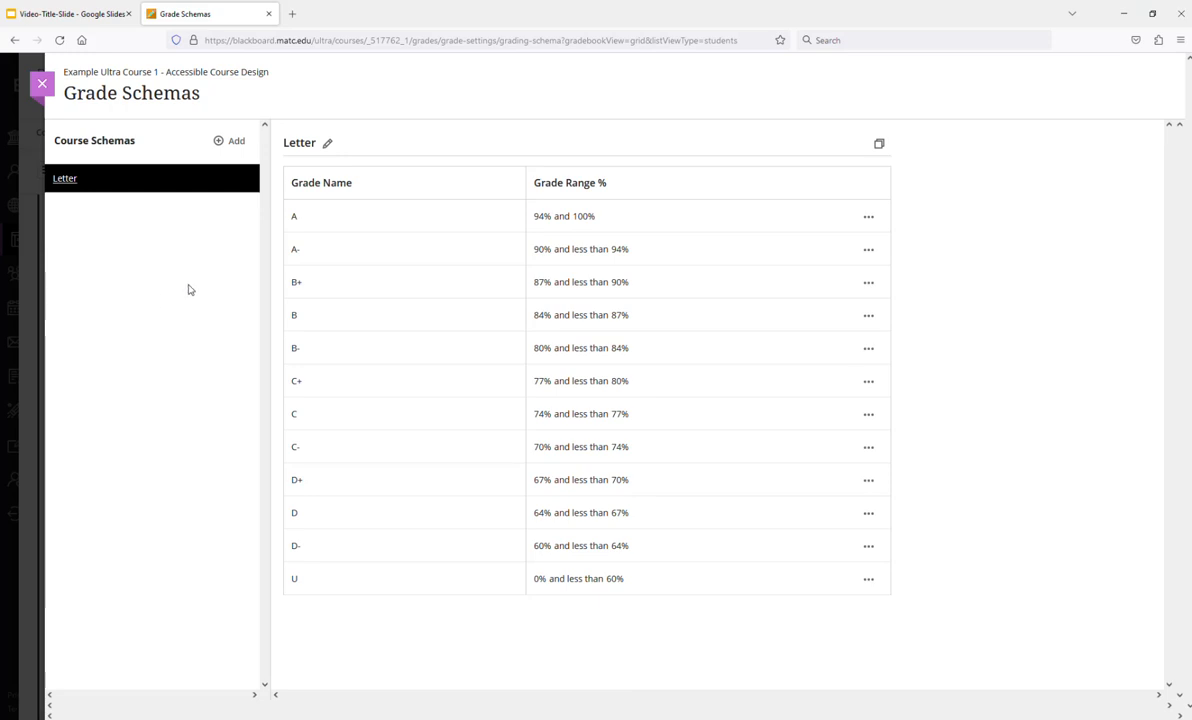
mouse_move(208, 150)
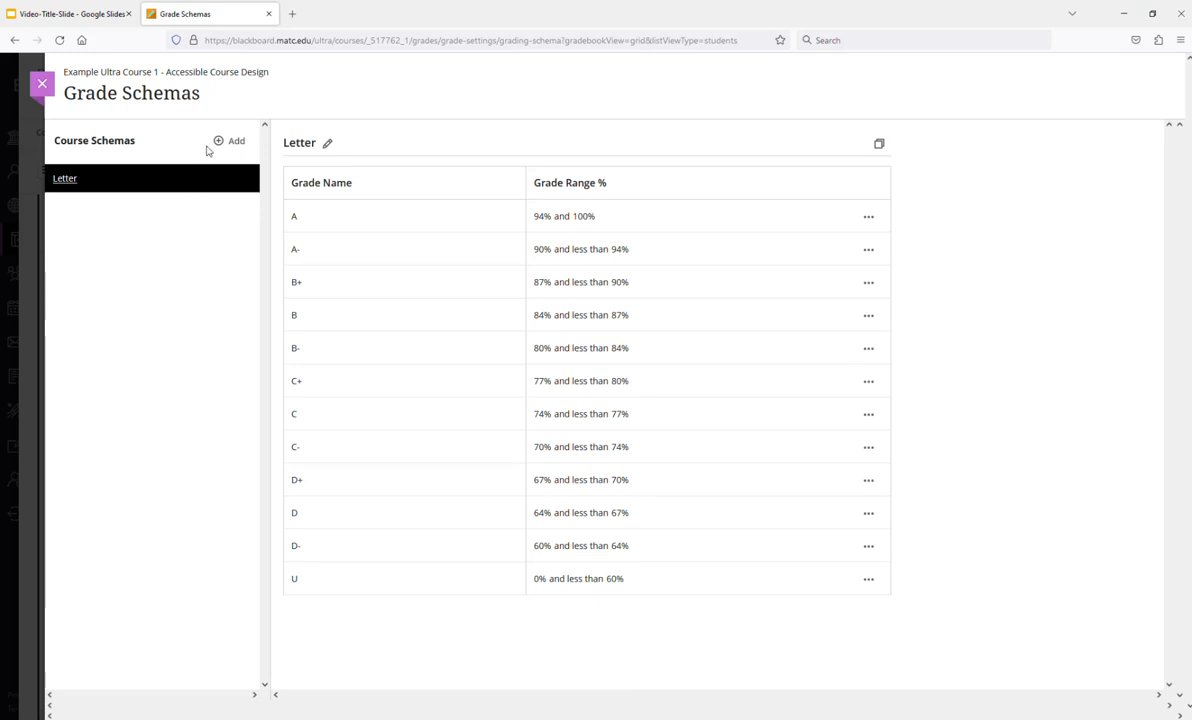
Step: Add a new course schema named Complete/Incomplete
left_click(232, 140)
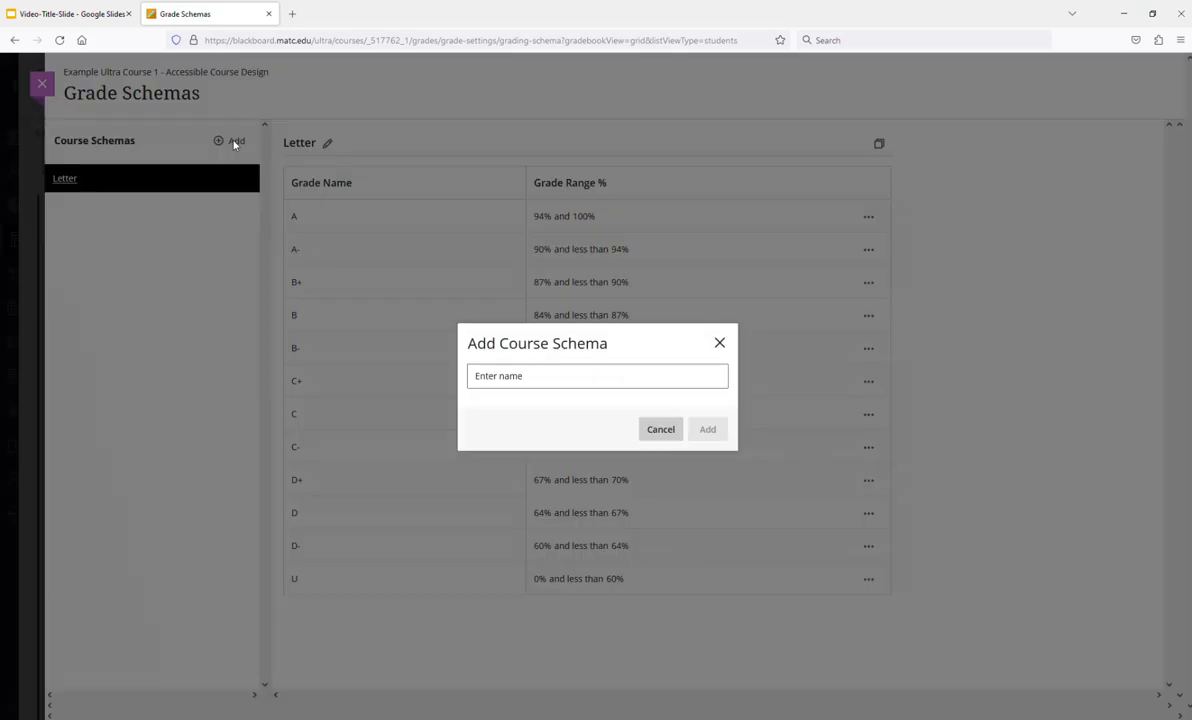
left_click(596, 376)
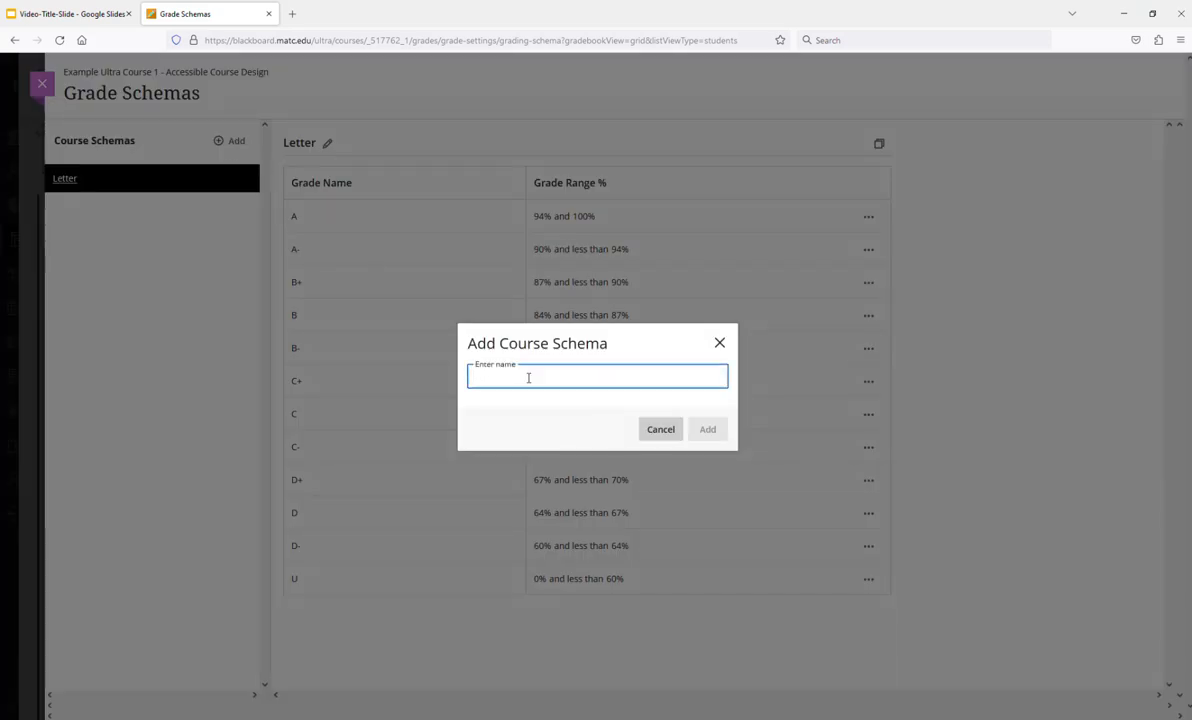
type("Complete/Incom")
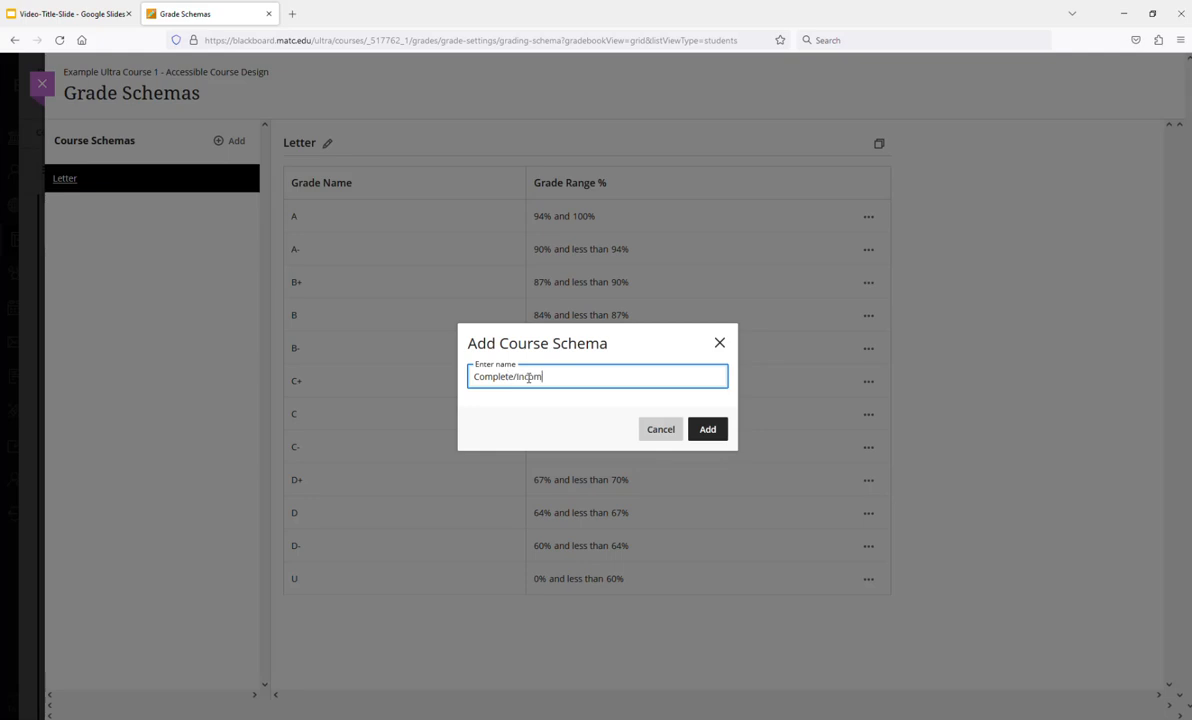
type("plete")
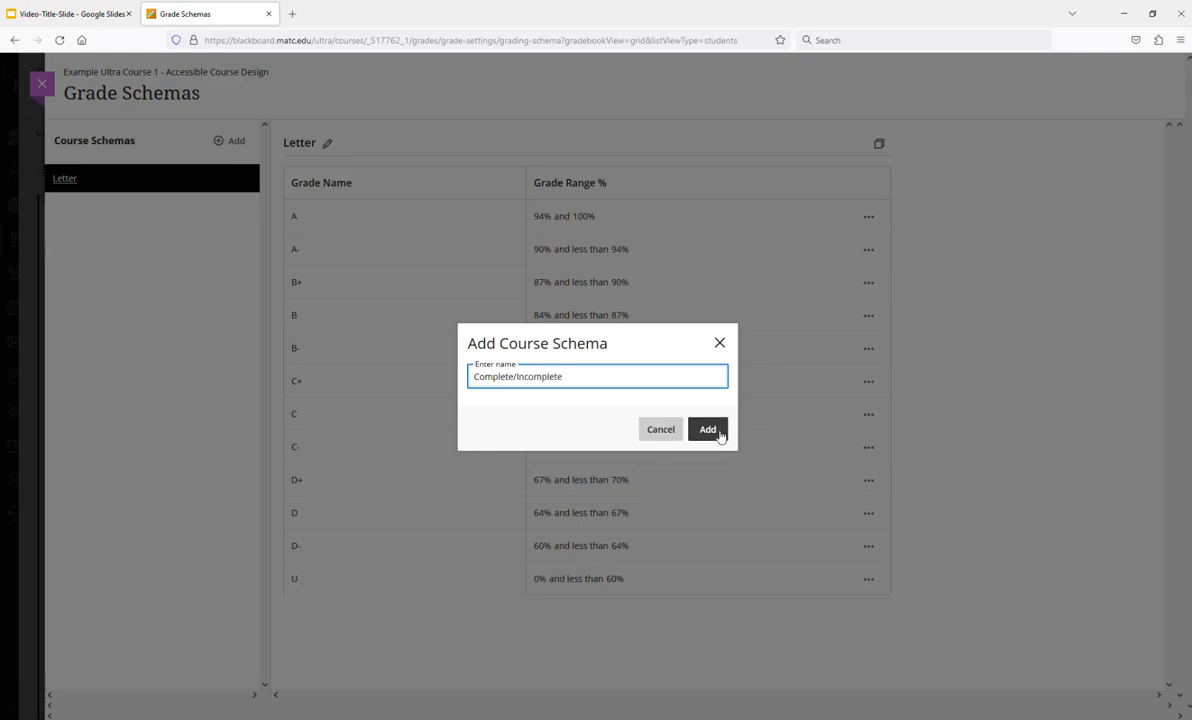
left_click(708, 428)
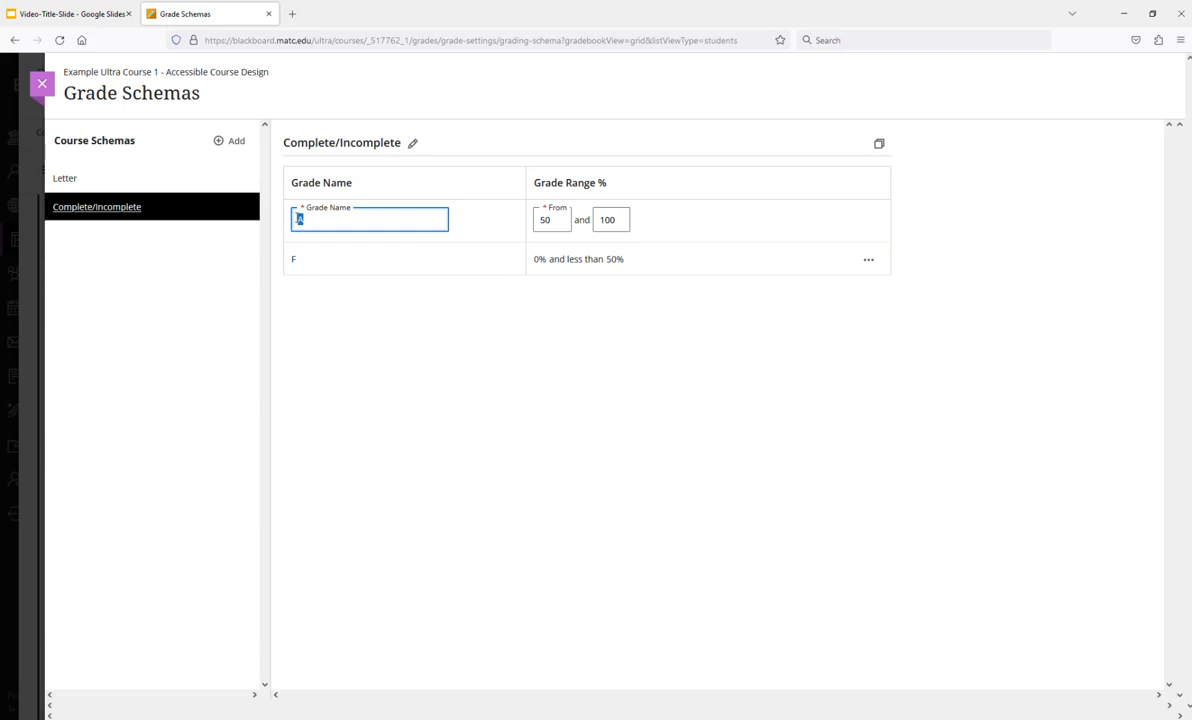
Step: Name its grades Complete and Incomplete, with Complete covering 80–100% and Incomplete below 80%
type("Complete")
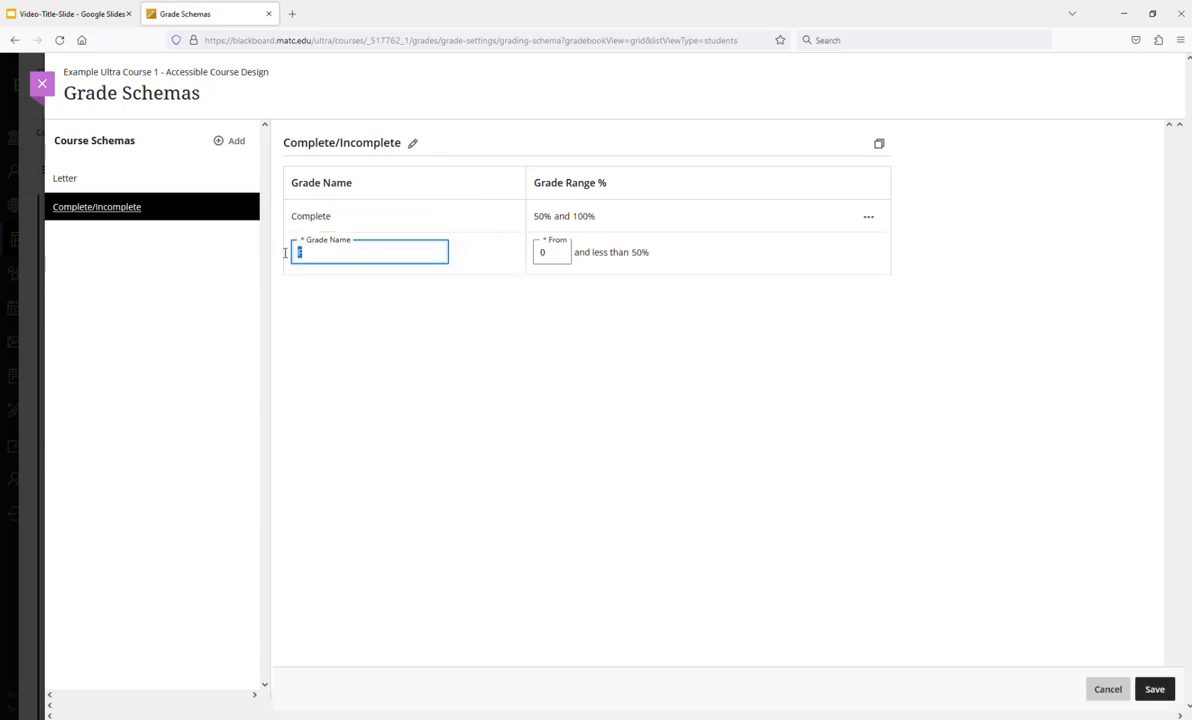
type("Incomp")
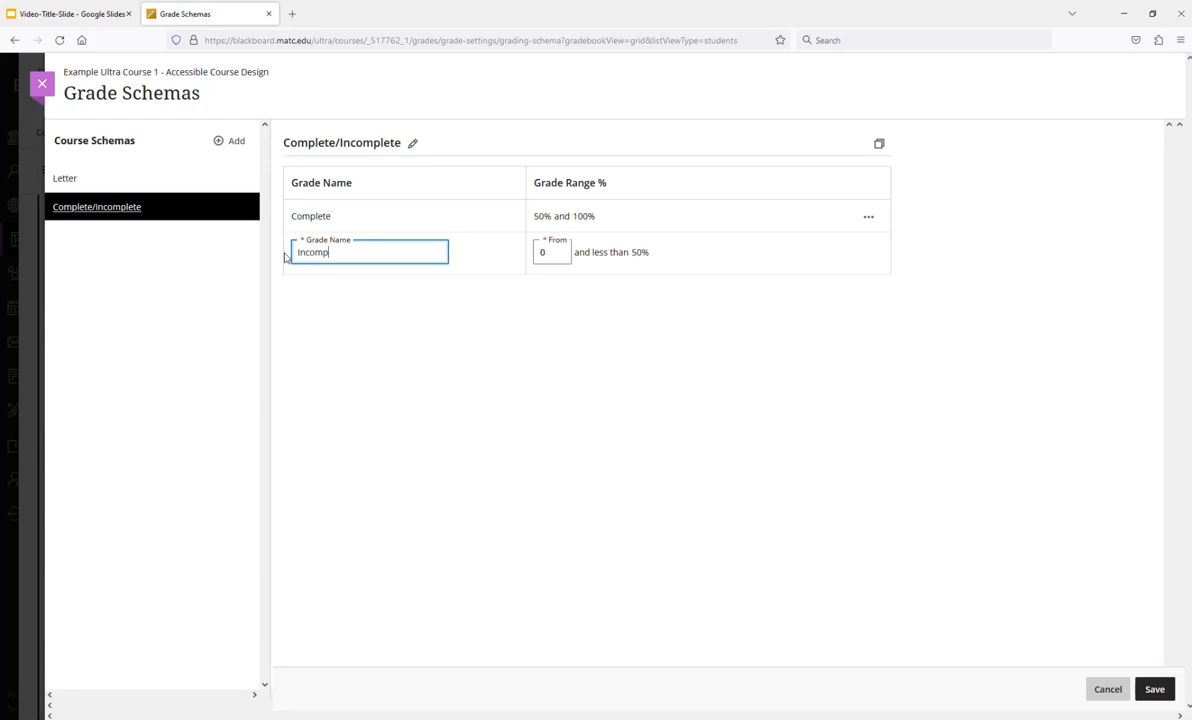
type("lete")
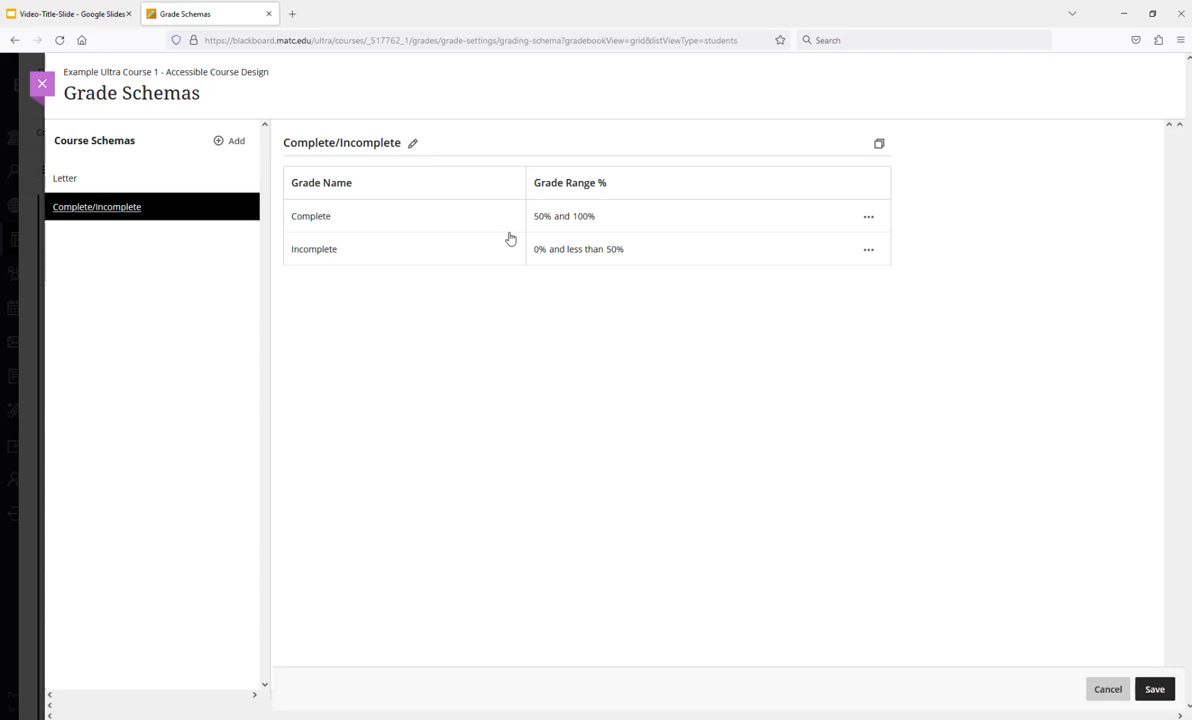
left_click(310, 216)
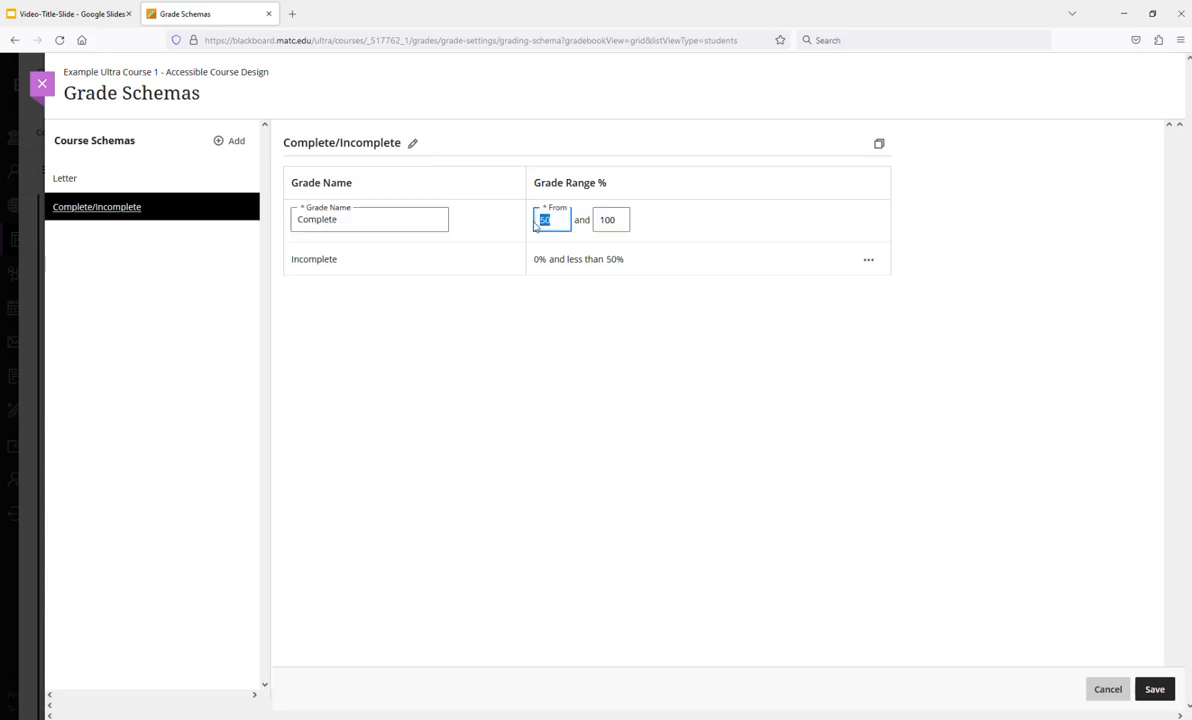
type("80")
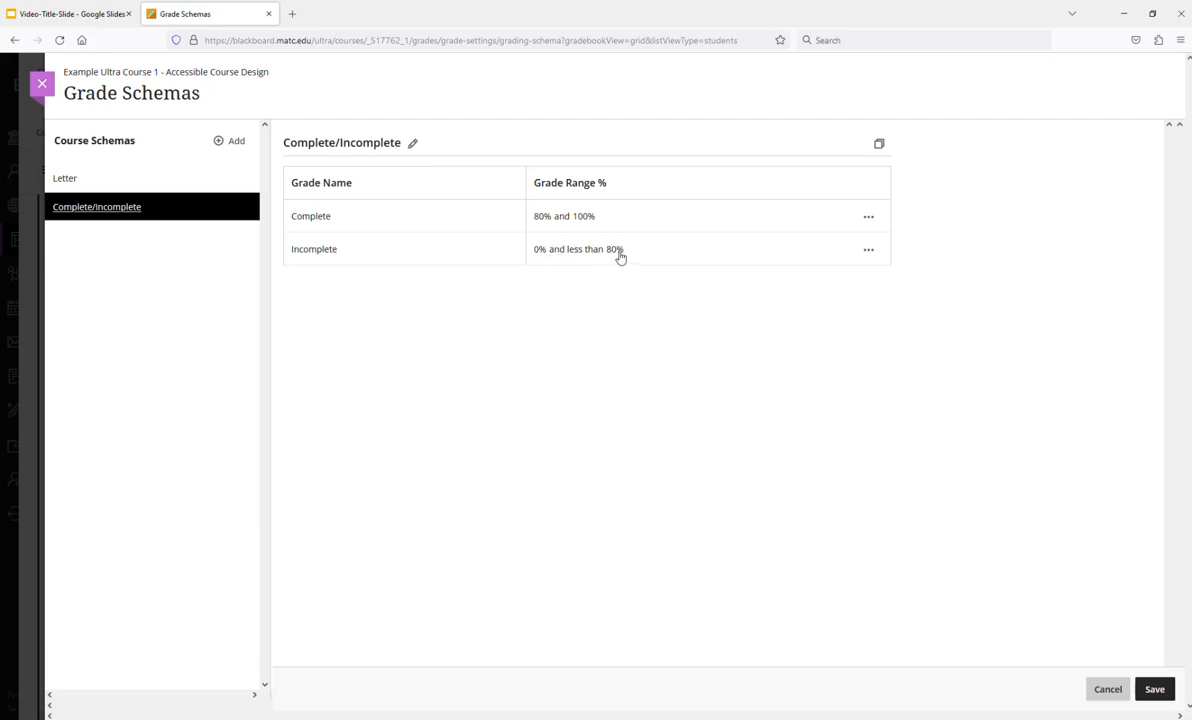
mouse_move(516, 328)
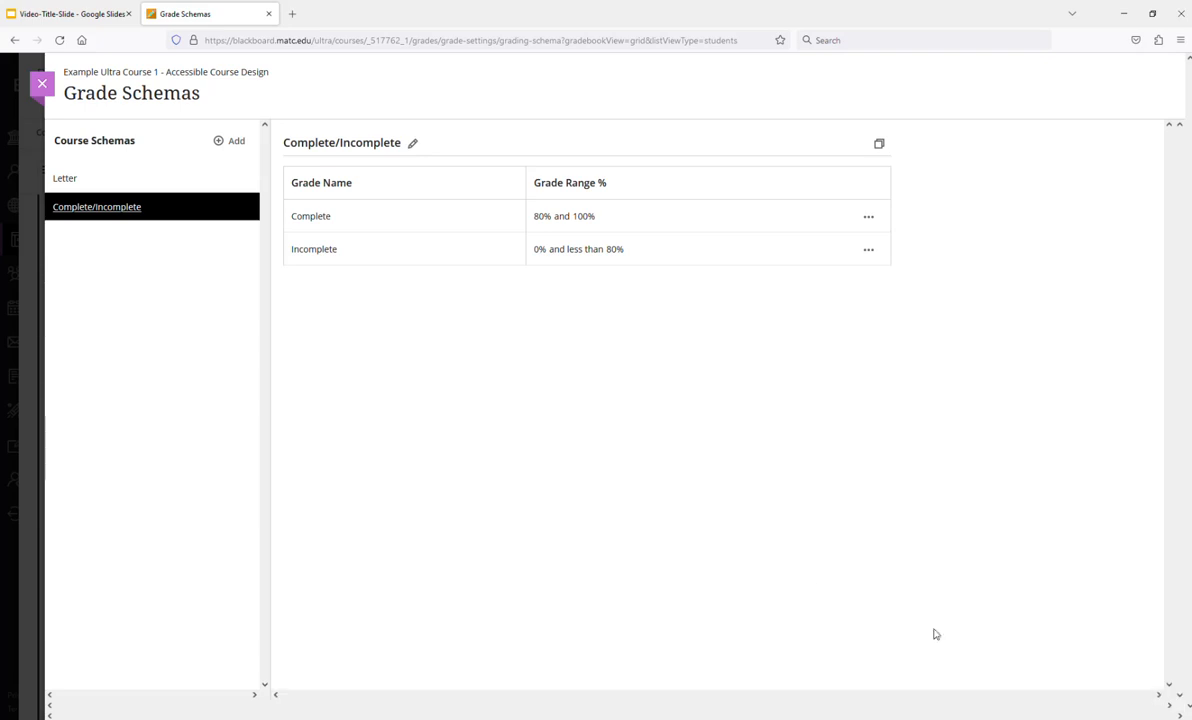
Step: Add another course schema named Pass/Fail
left_click(228, 140)
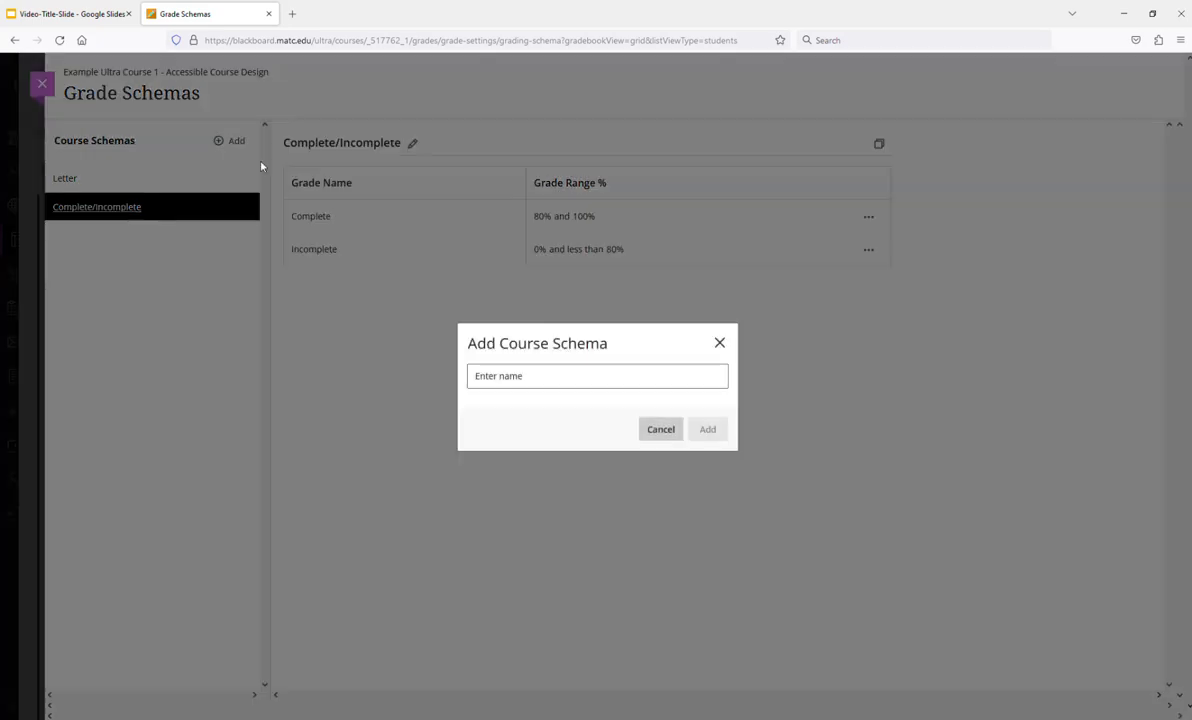
left_click(596, 376)
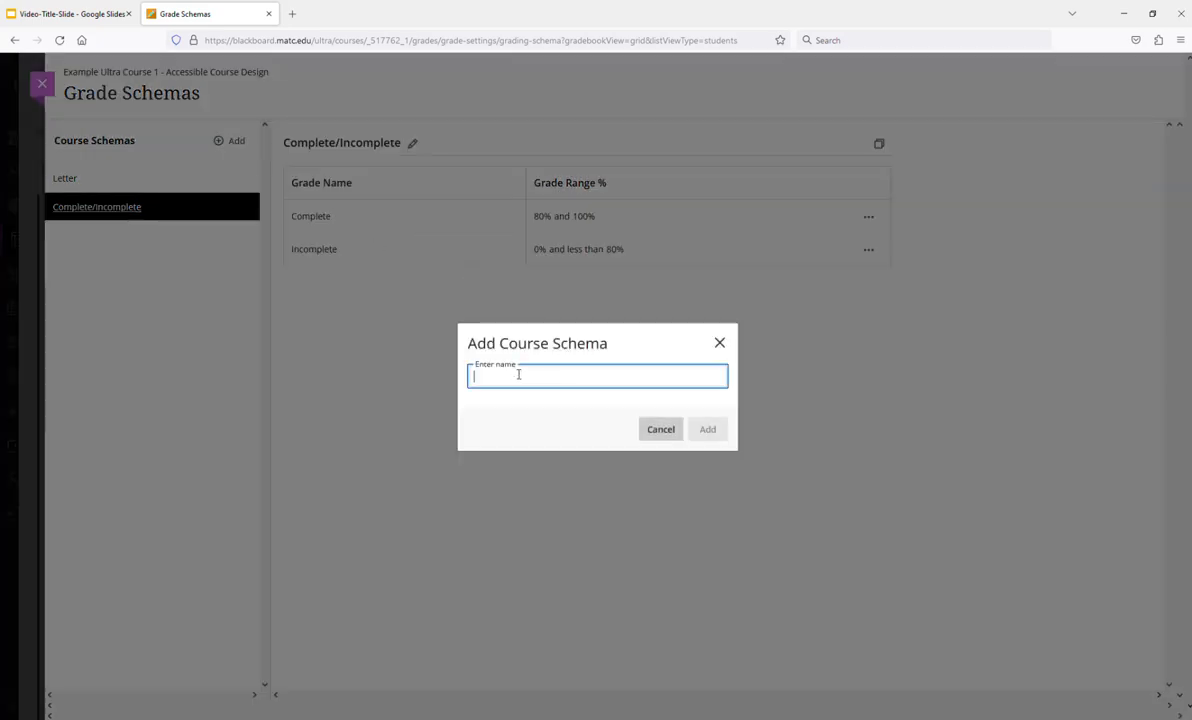
type("Pass/Fail")
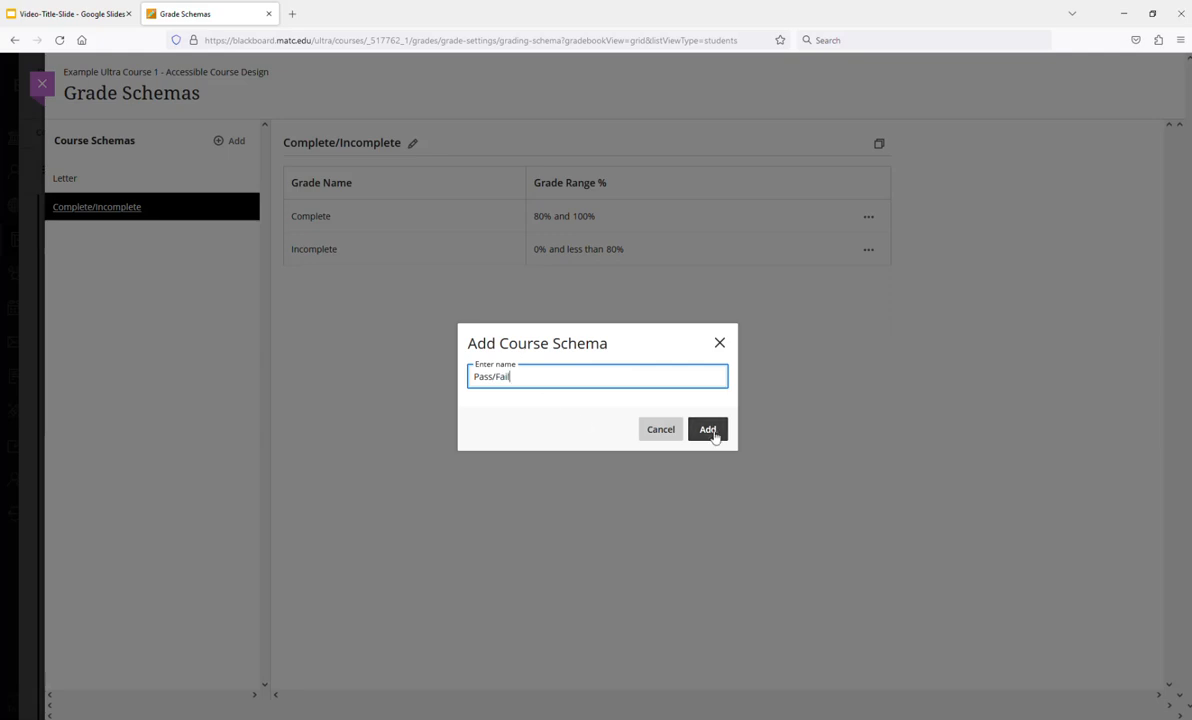
left_click(708, 428)
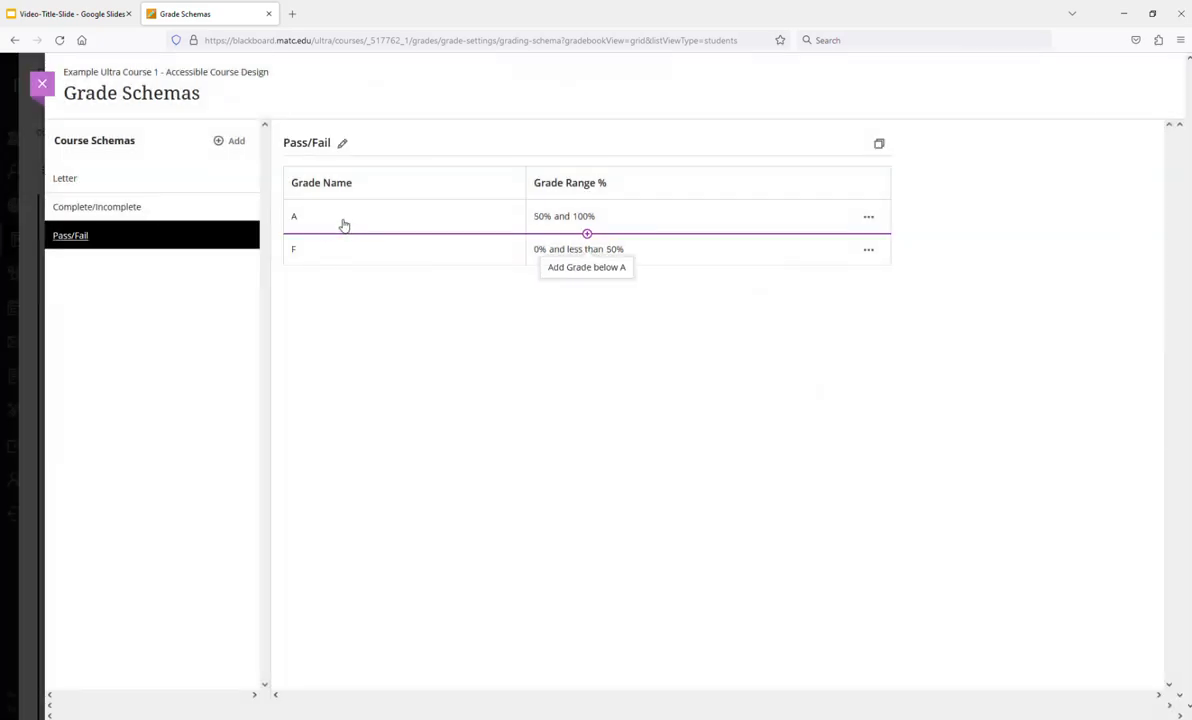
Step: Add a grade row below A and rename the top 50–100% grade to Pass
left_click(586, 268)
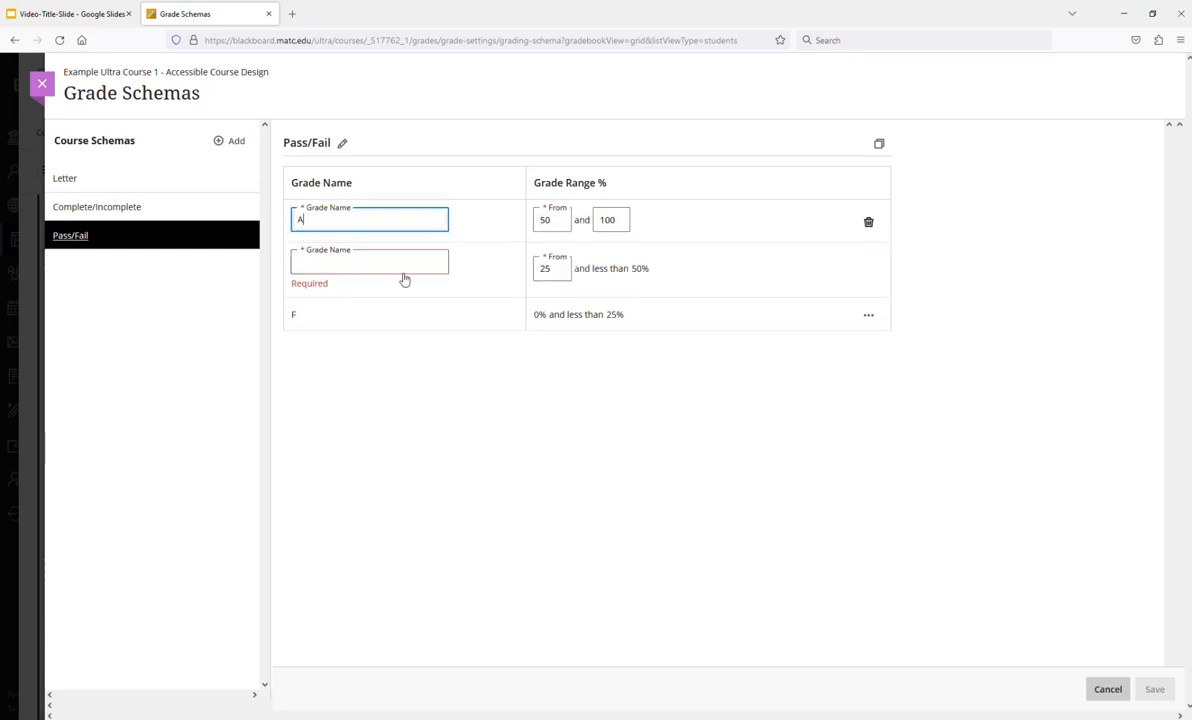
left_click(868, 222)
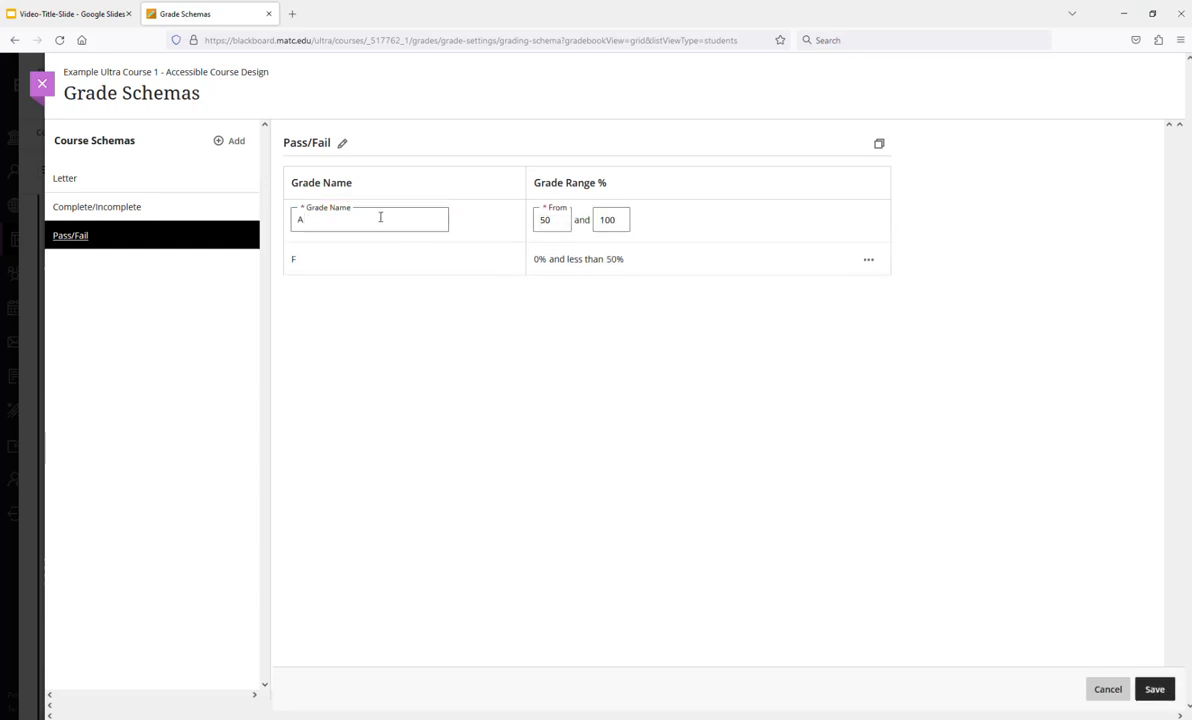
type("Pass")
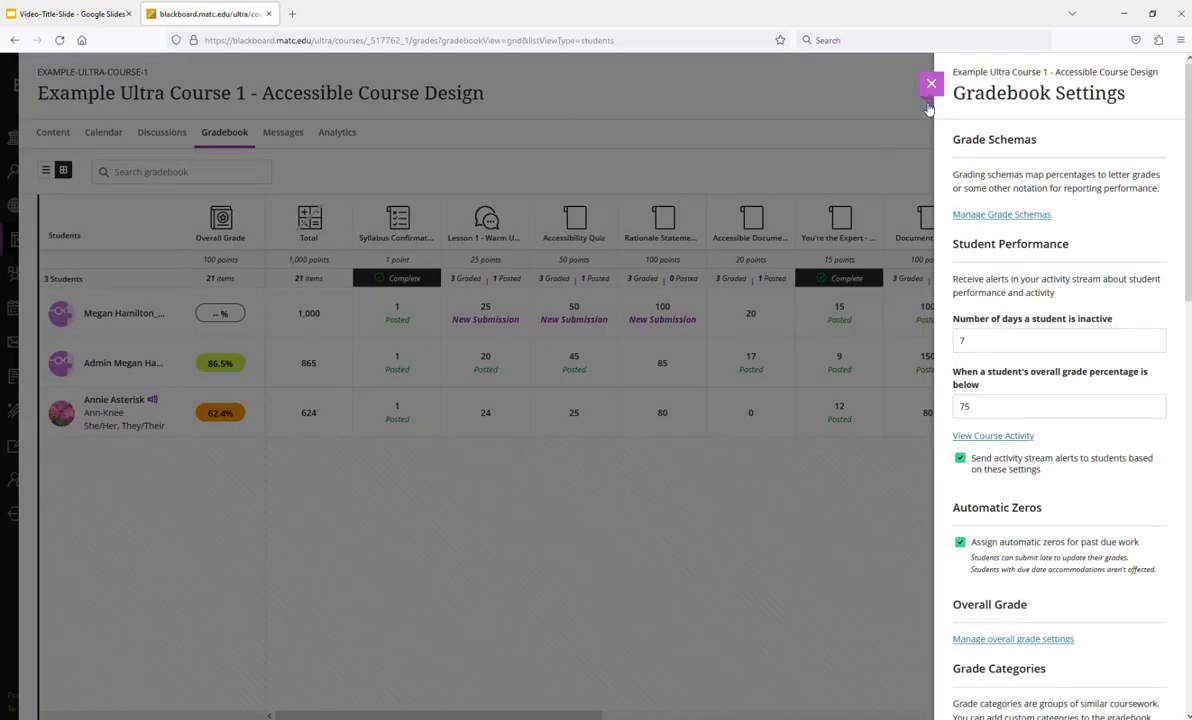
Step: Return to the grid and open the Syllabus Confirmation assignment's settings from its column menu
left_click(932, 84)
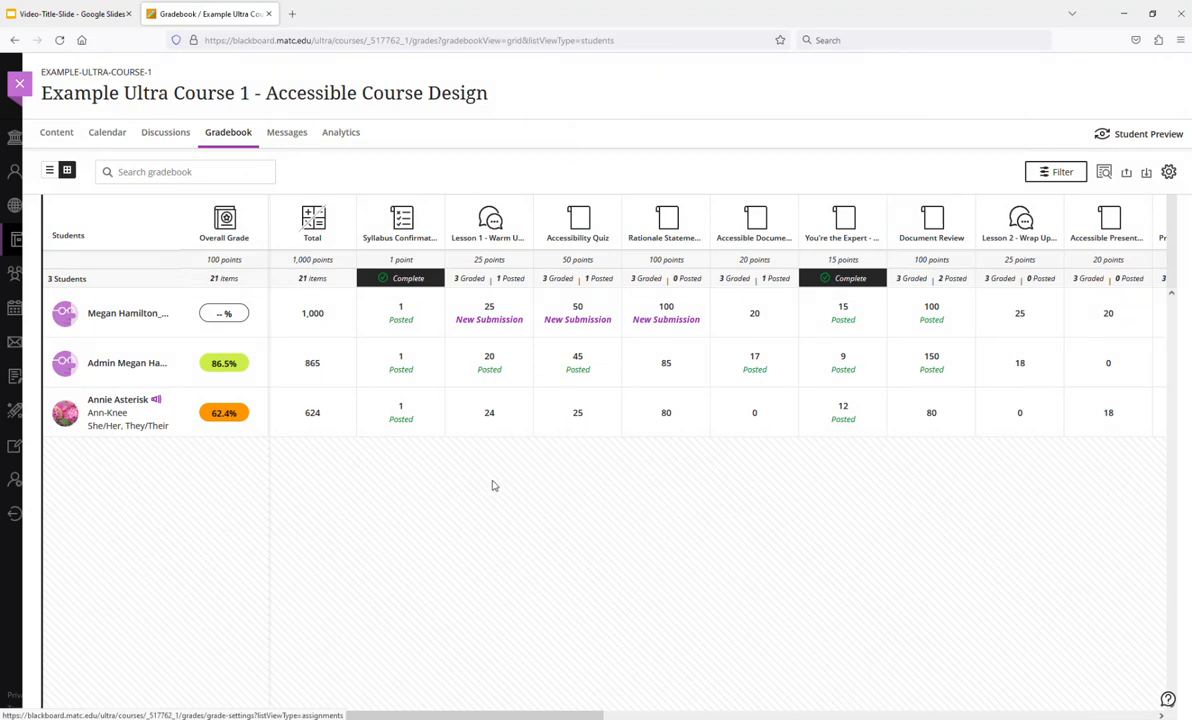
left_click(400, 220)
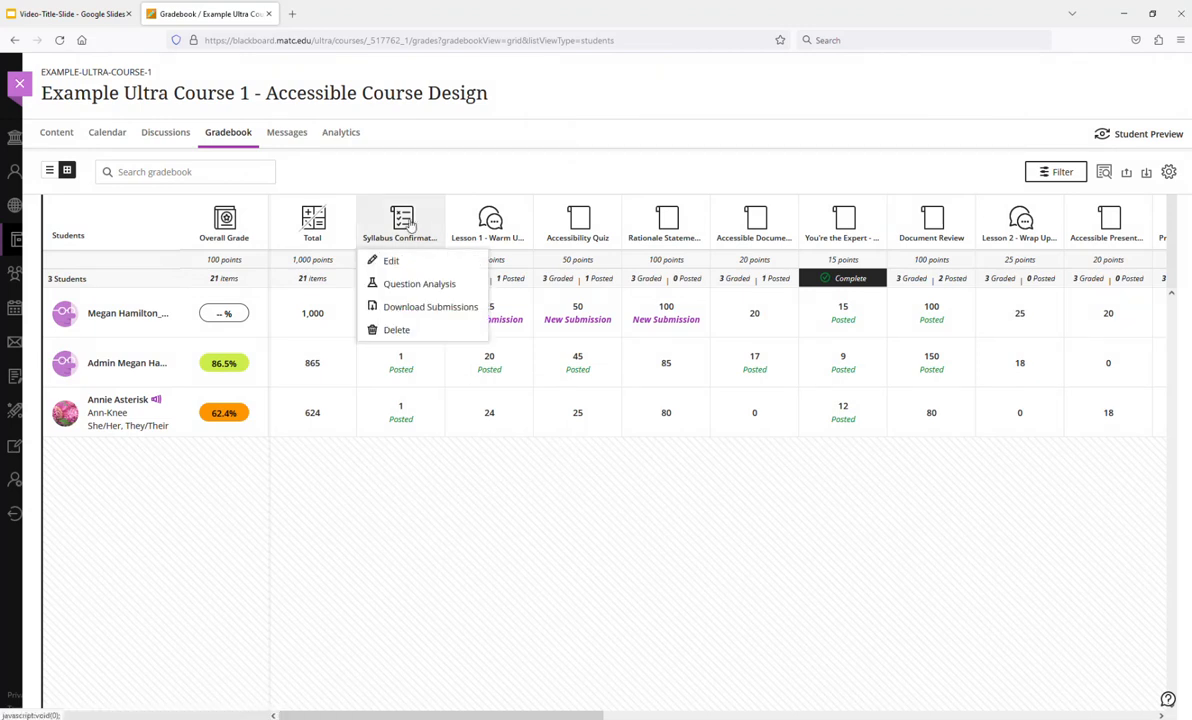
mouse_move(410, 266)
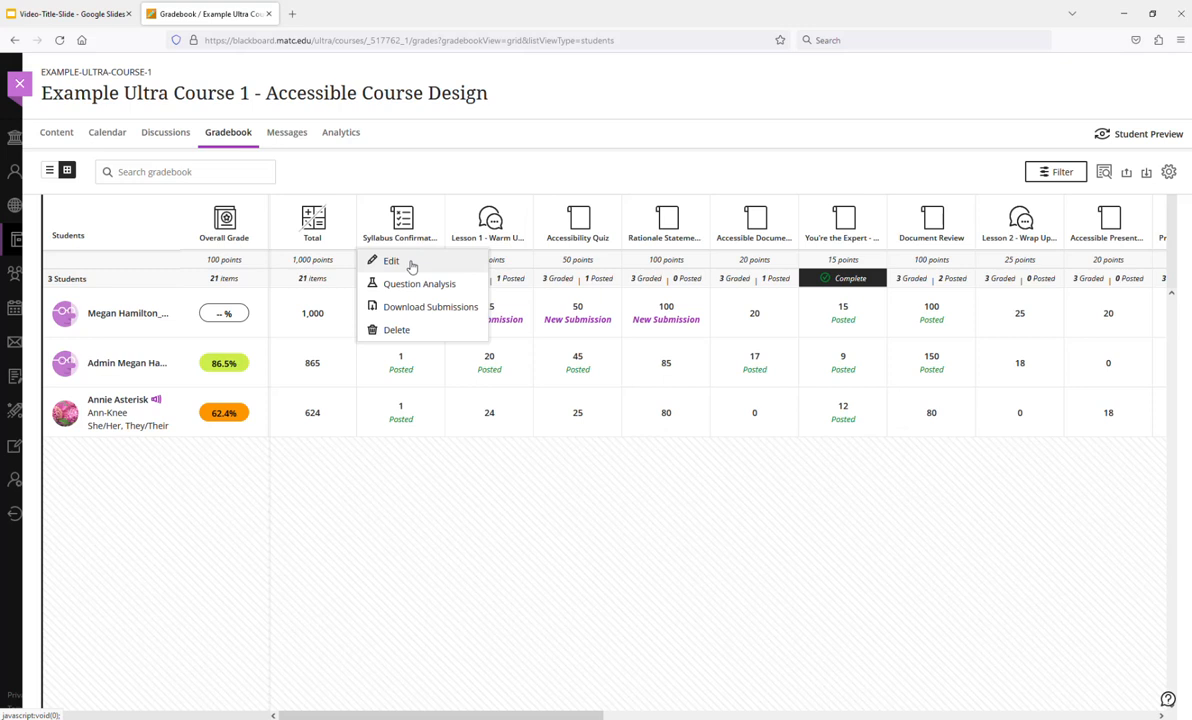
left_click(390, 260)
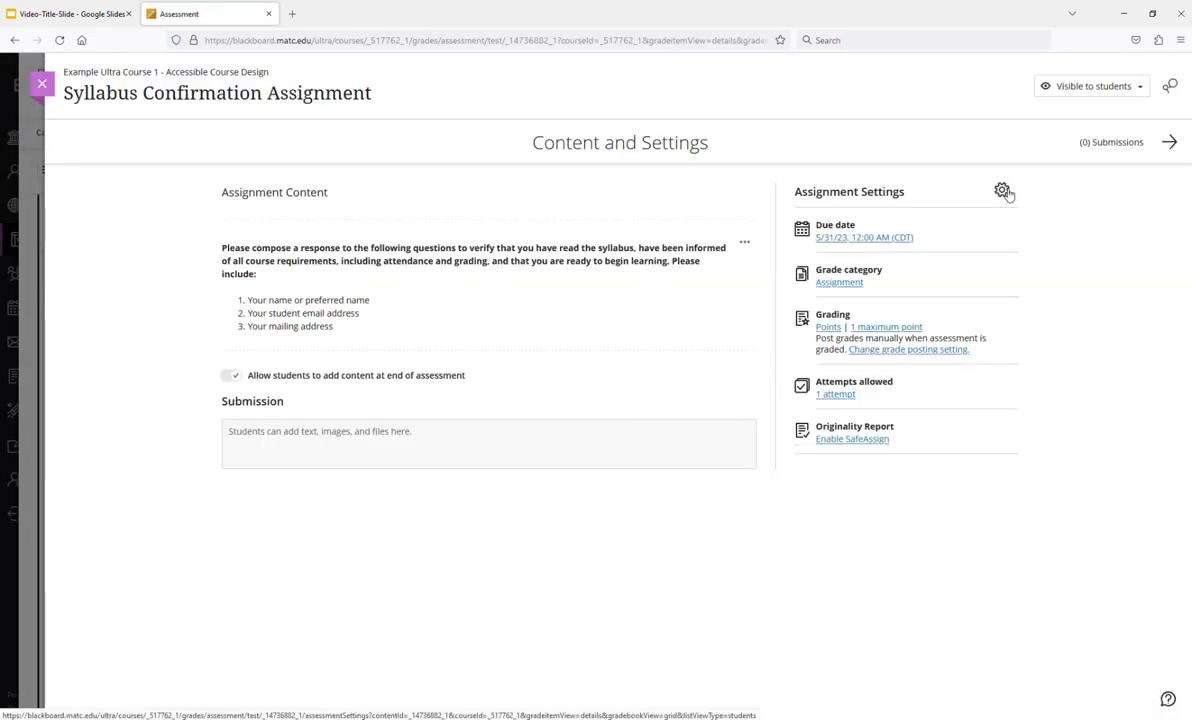
left_click(1002, 192)
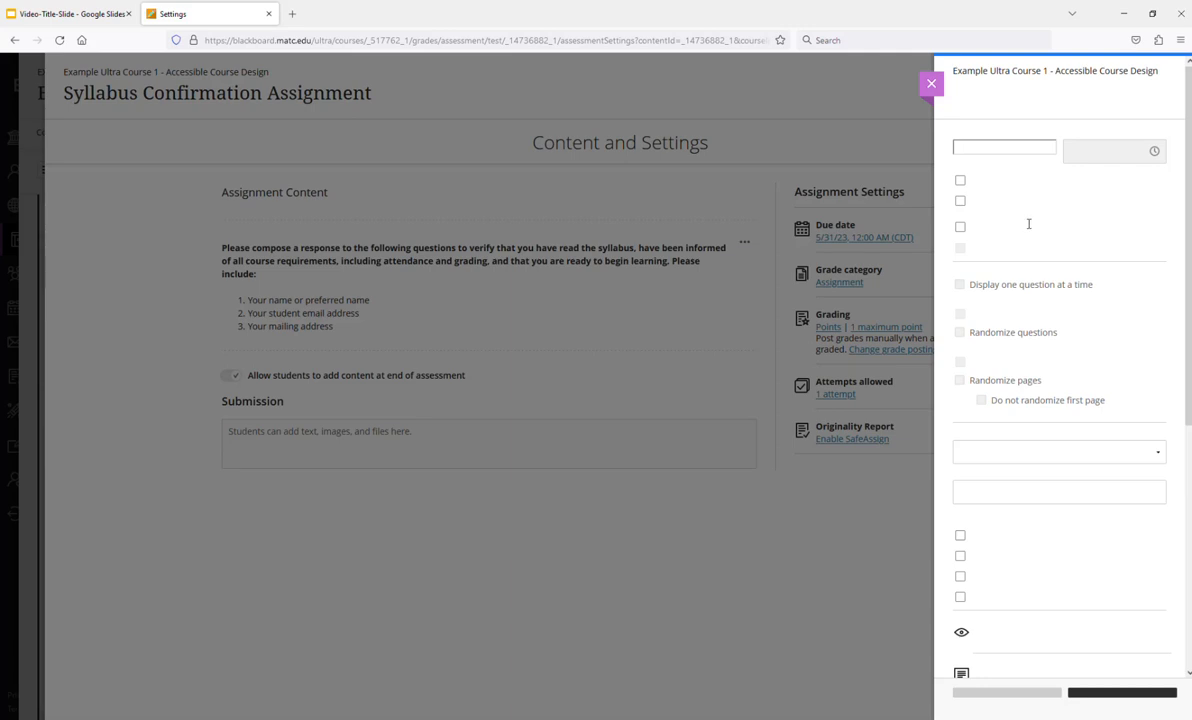
Step: Set the assignment's Grade using to Complete/Incomplete and save
scroll("down", 3)
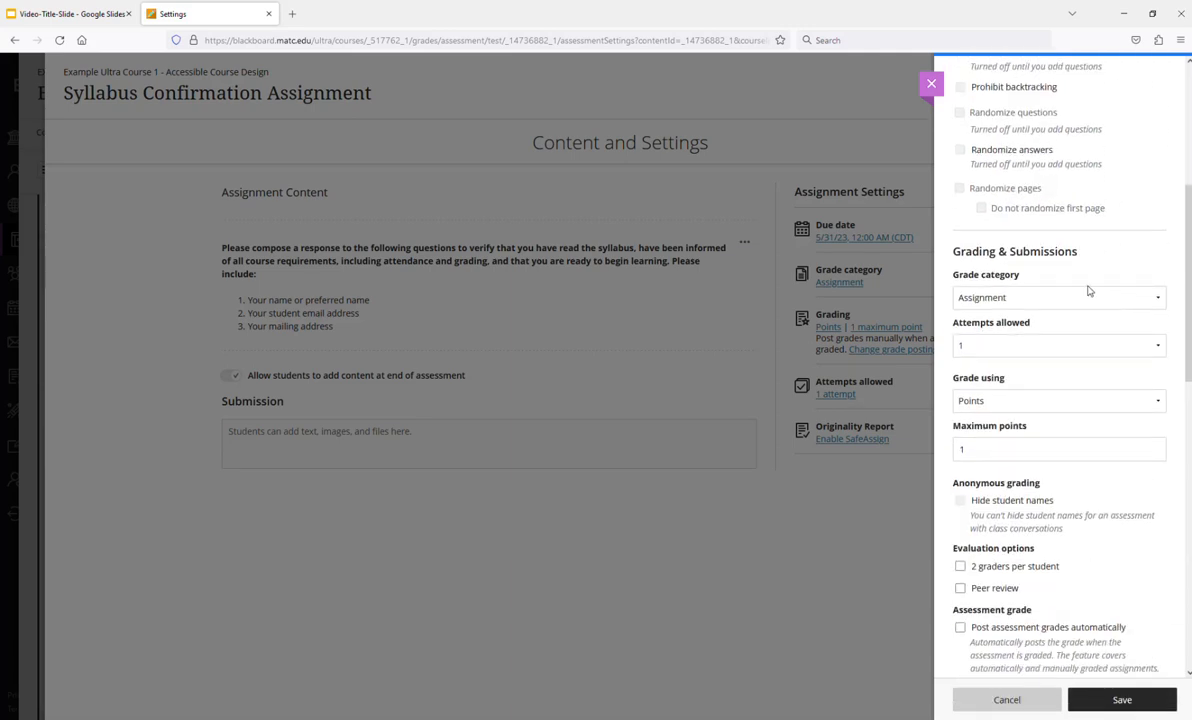
mouse_move(992, 384)
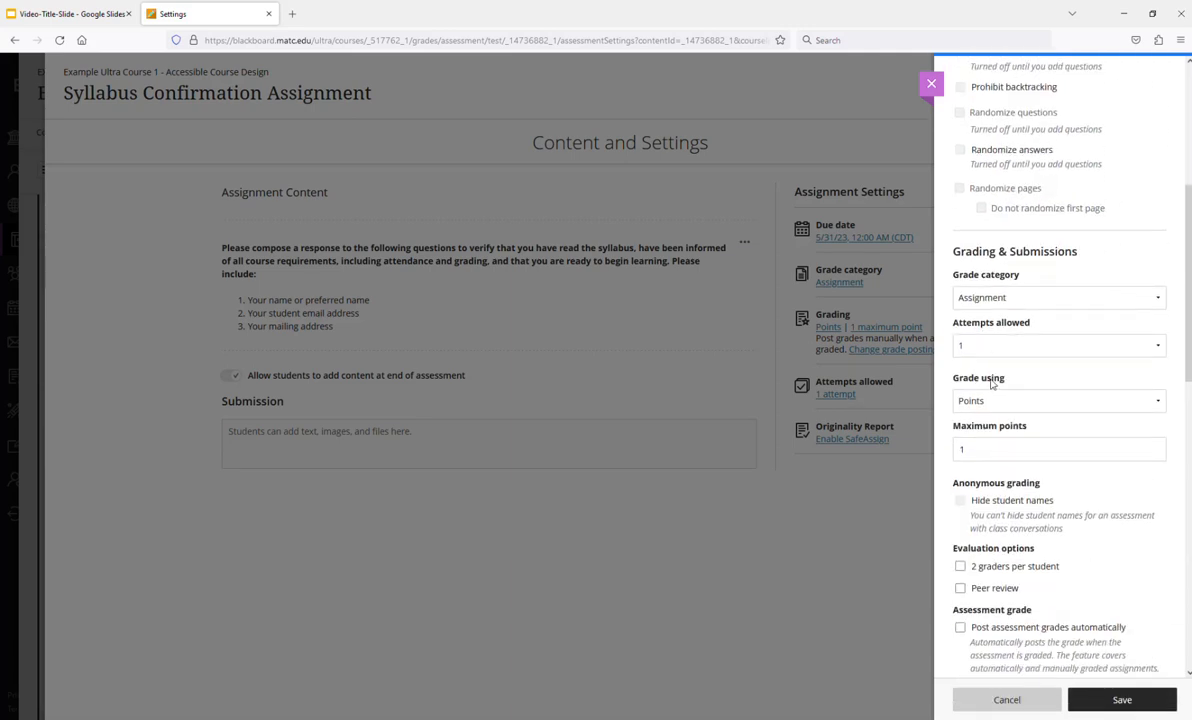
left_click(1056, 400)
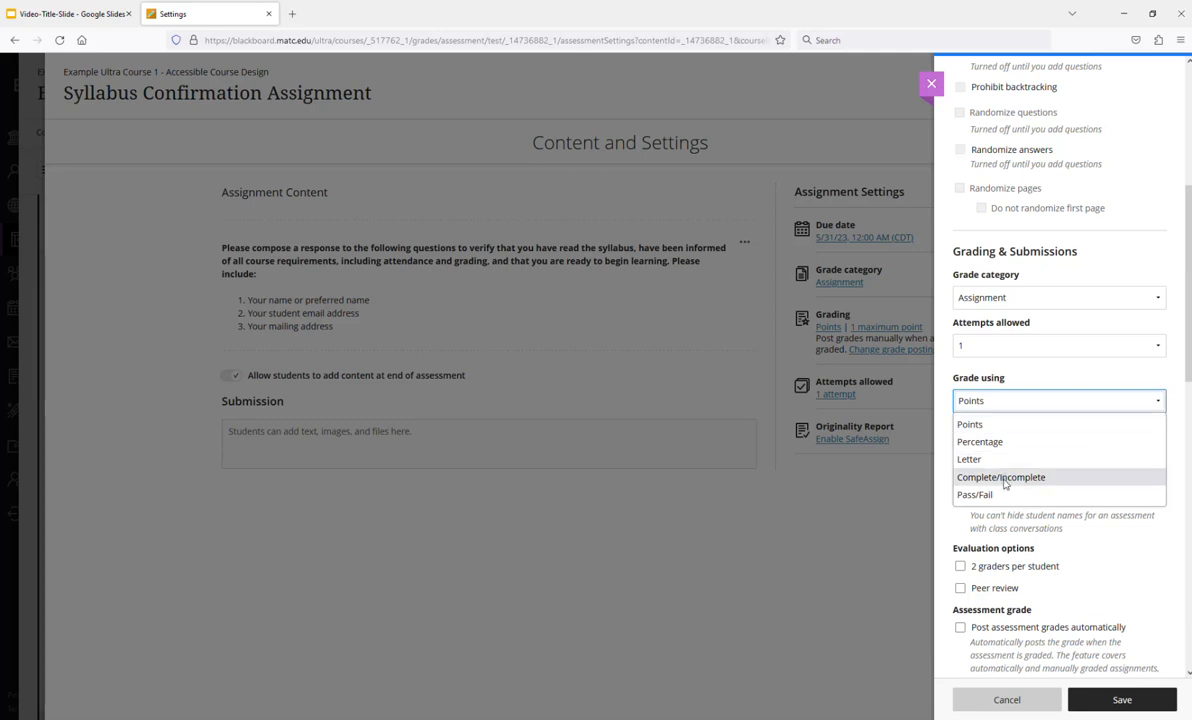
left_click(1000, 476)
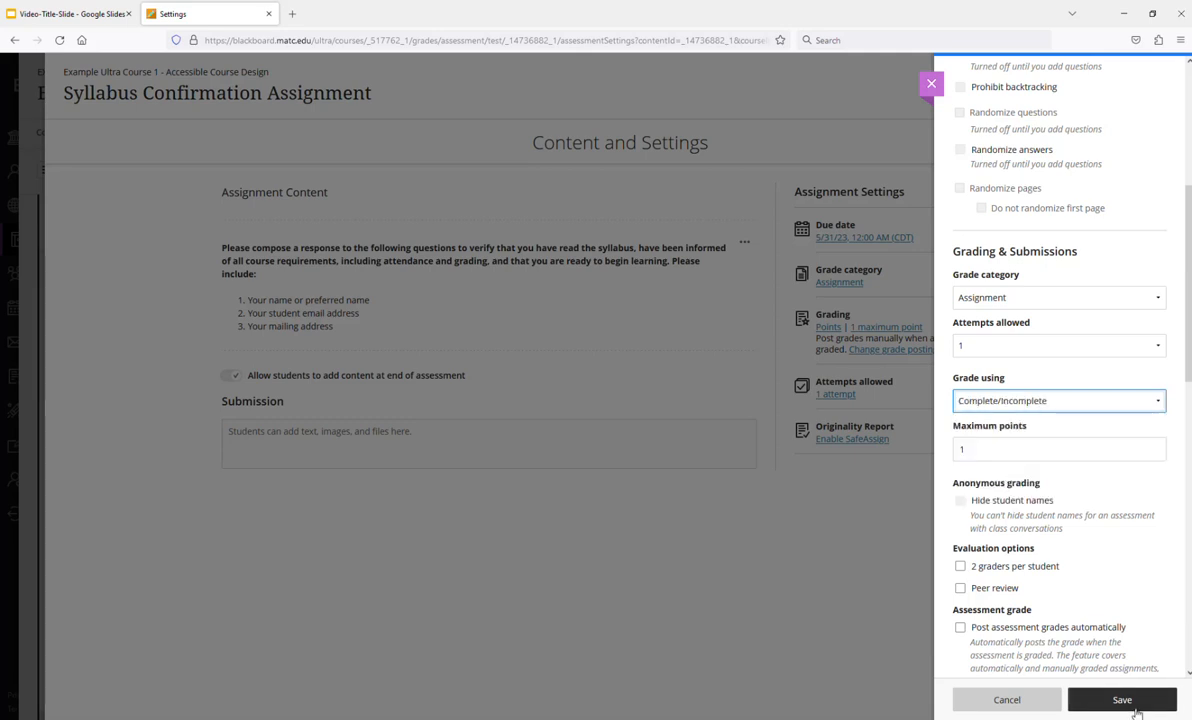
left_click(1120, 700)
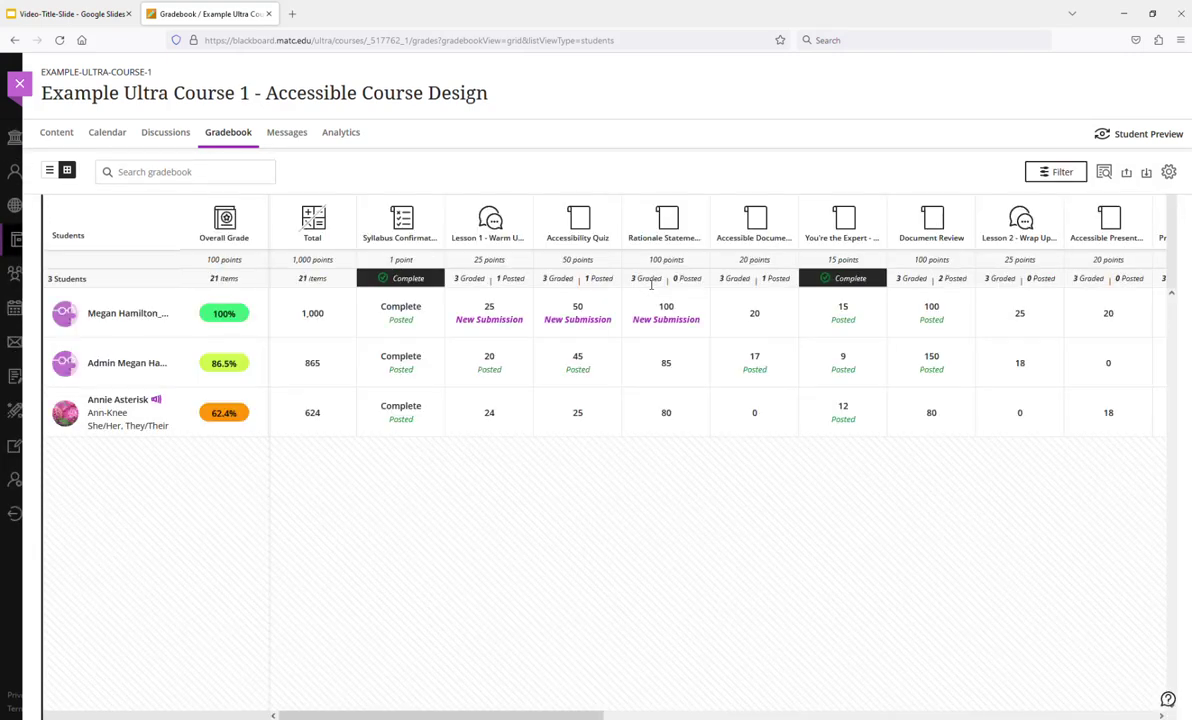
mouse_move(440, 472)
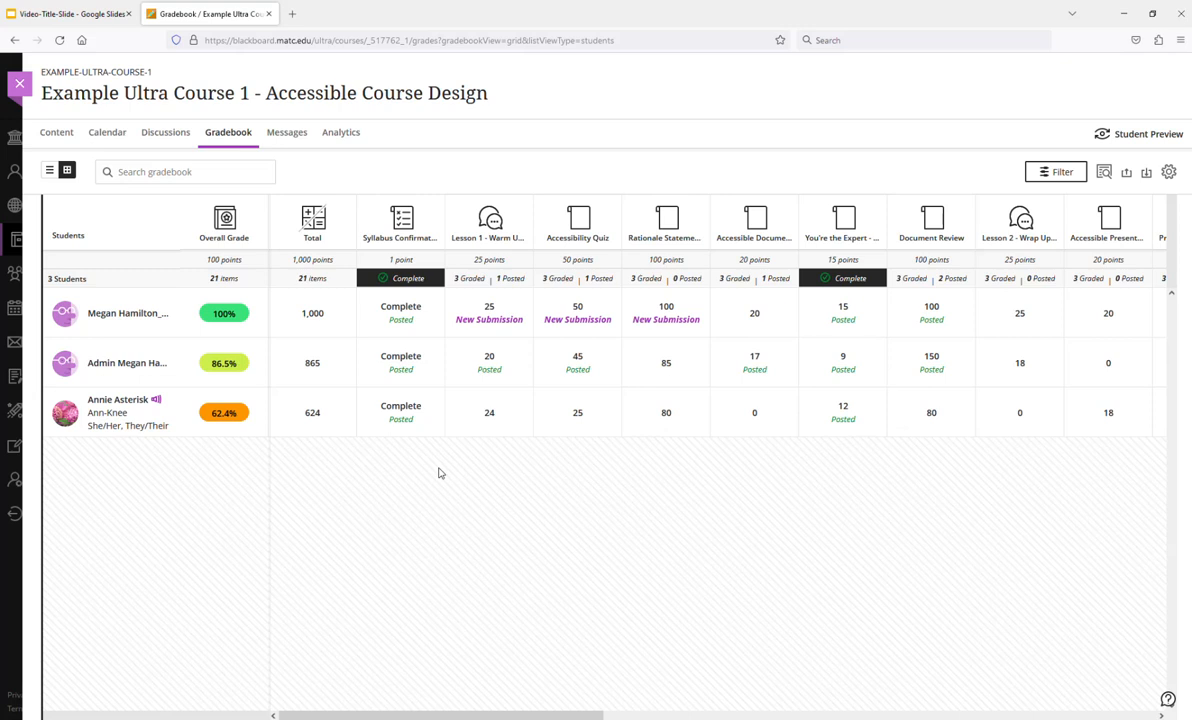
mouse_move(404, 316)
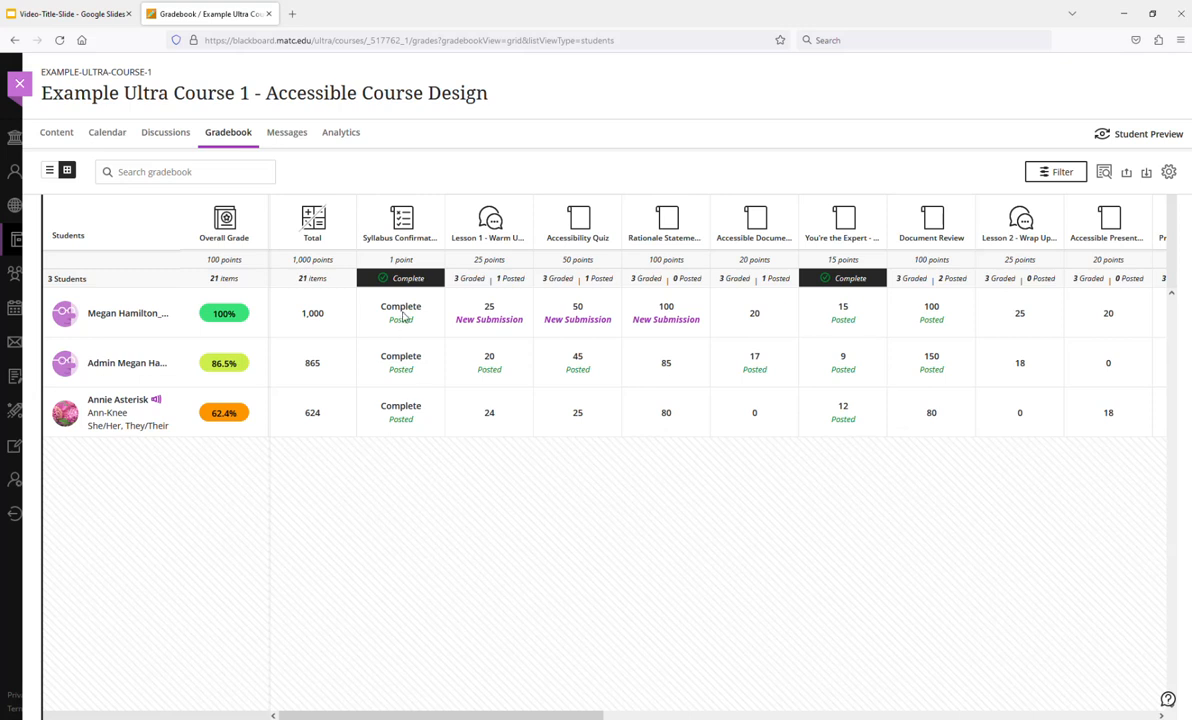
mouse_move(416, 468)
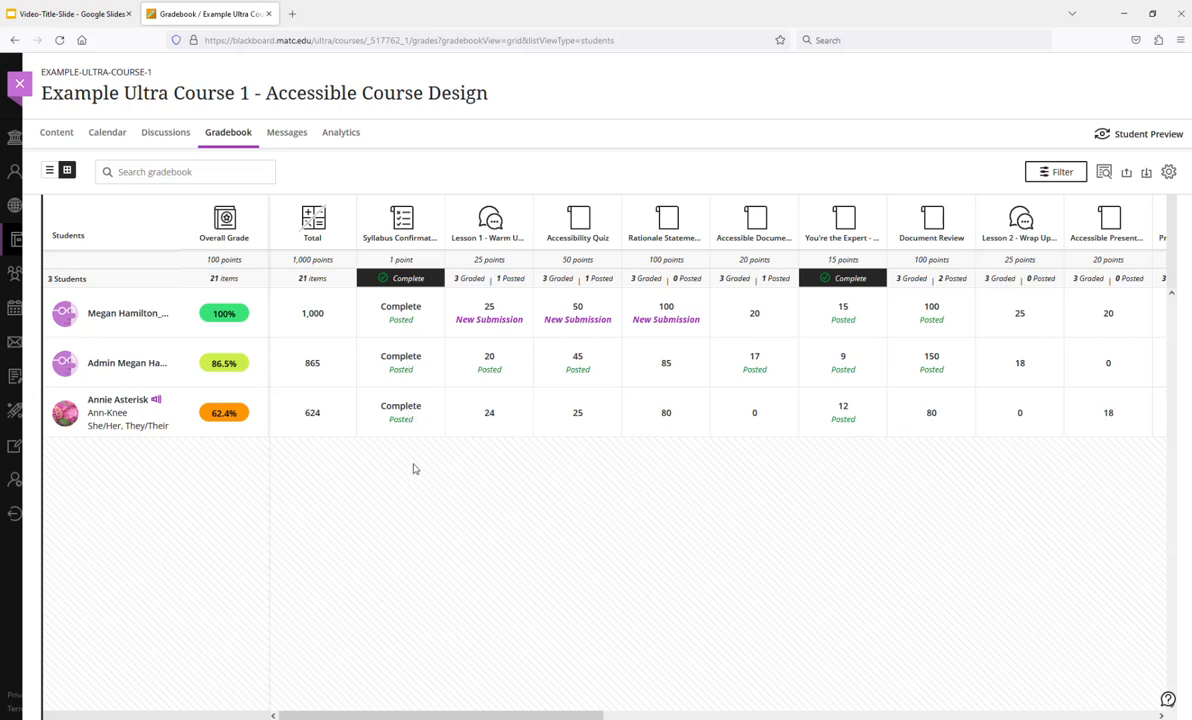
left_click(400, 412)
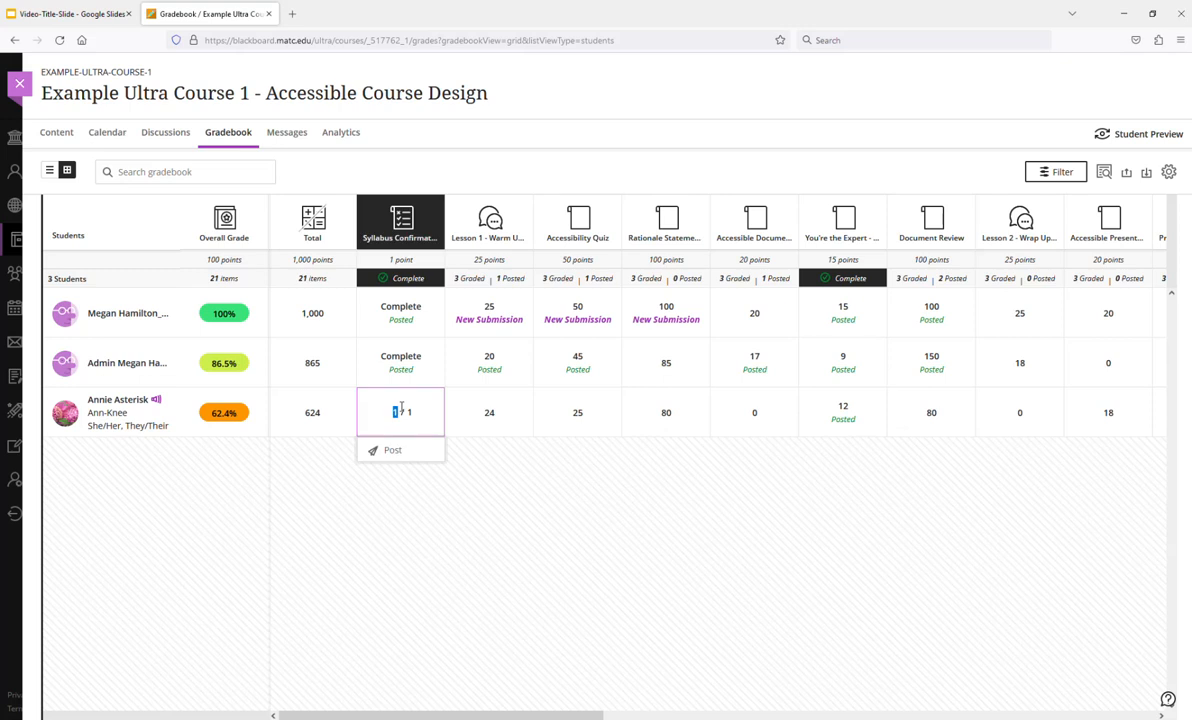
left_click(392, 448)
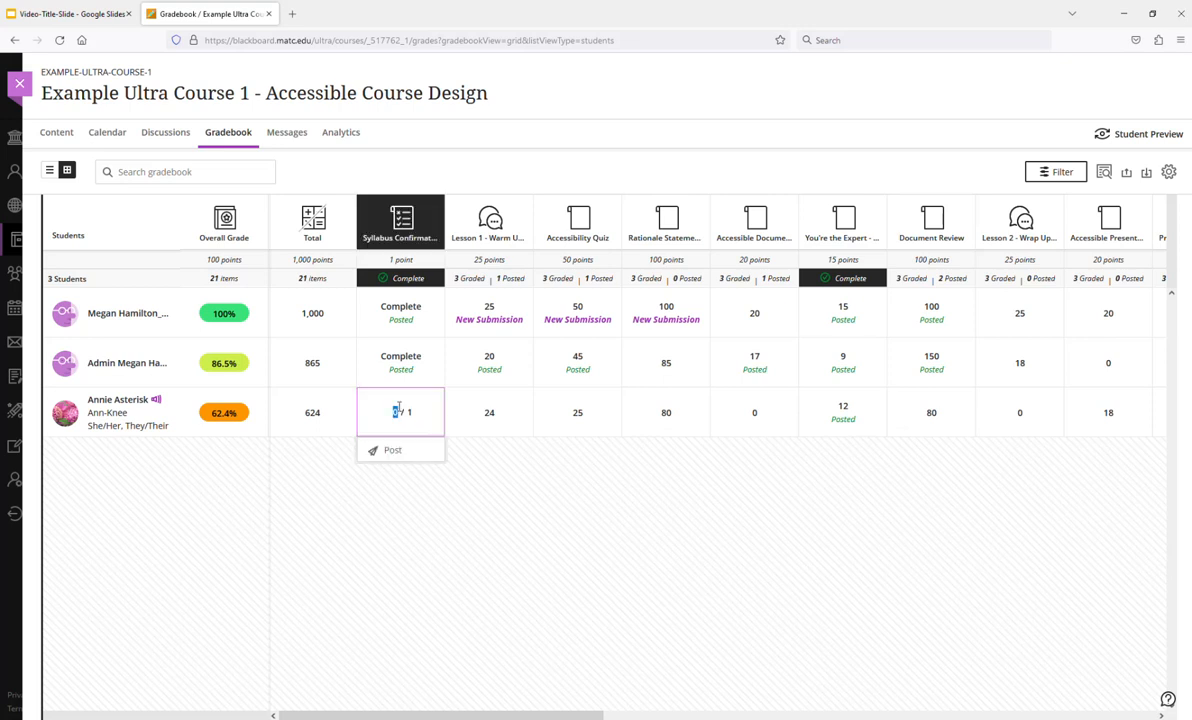
left_click(392, 448)
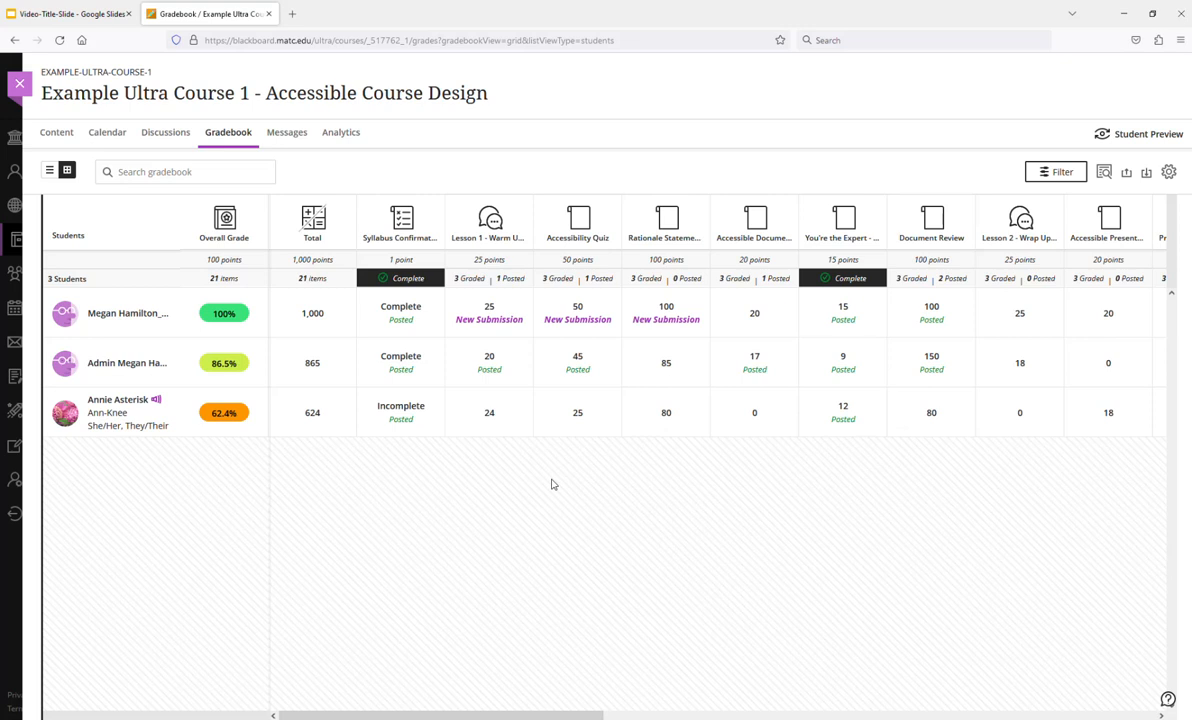
mouse_move(450, 400)
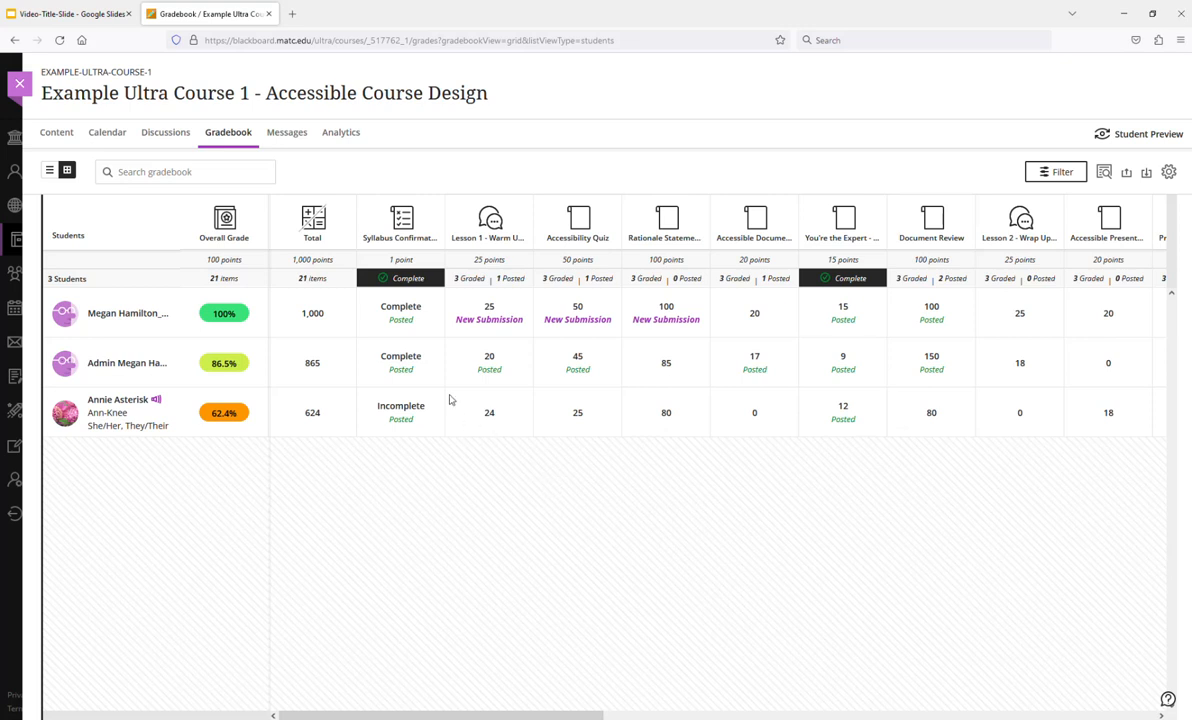
mouse_move(416, 414)
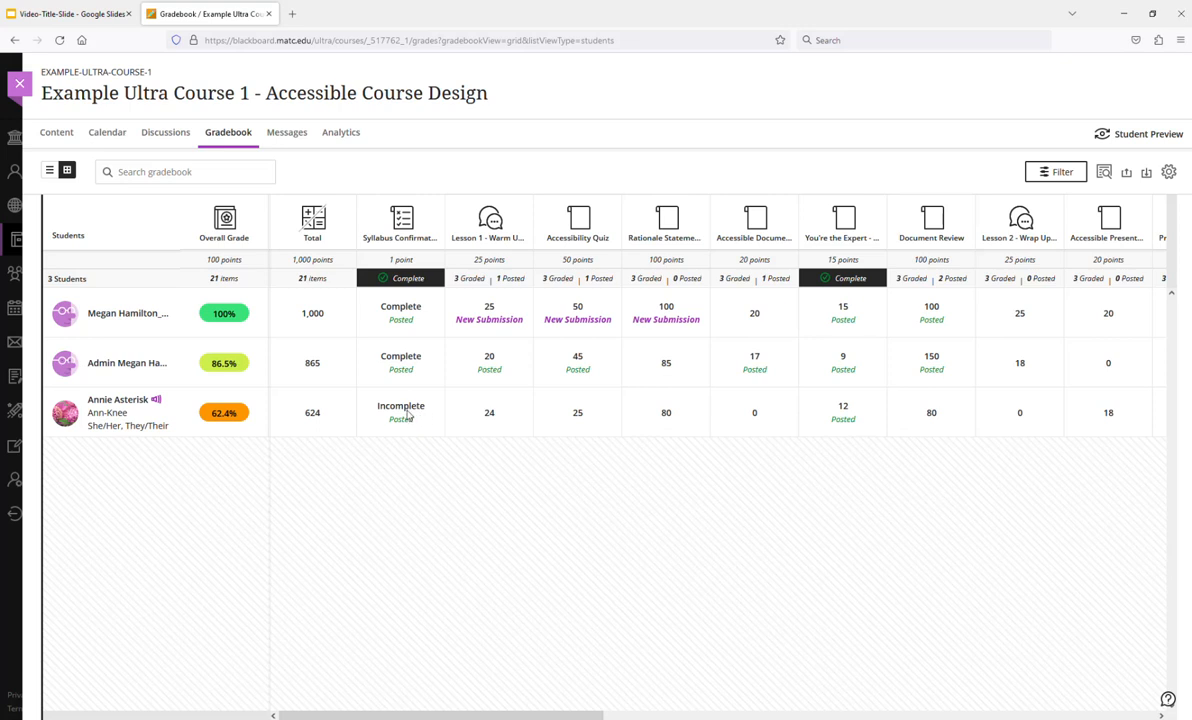
left_click(400, 412)
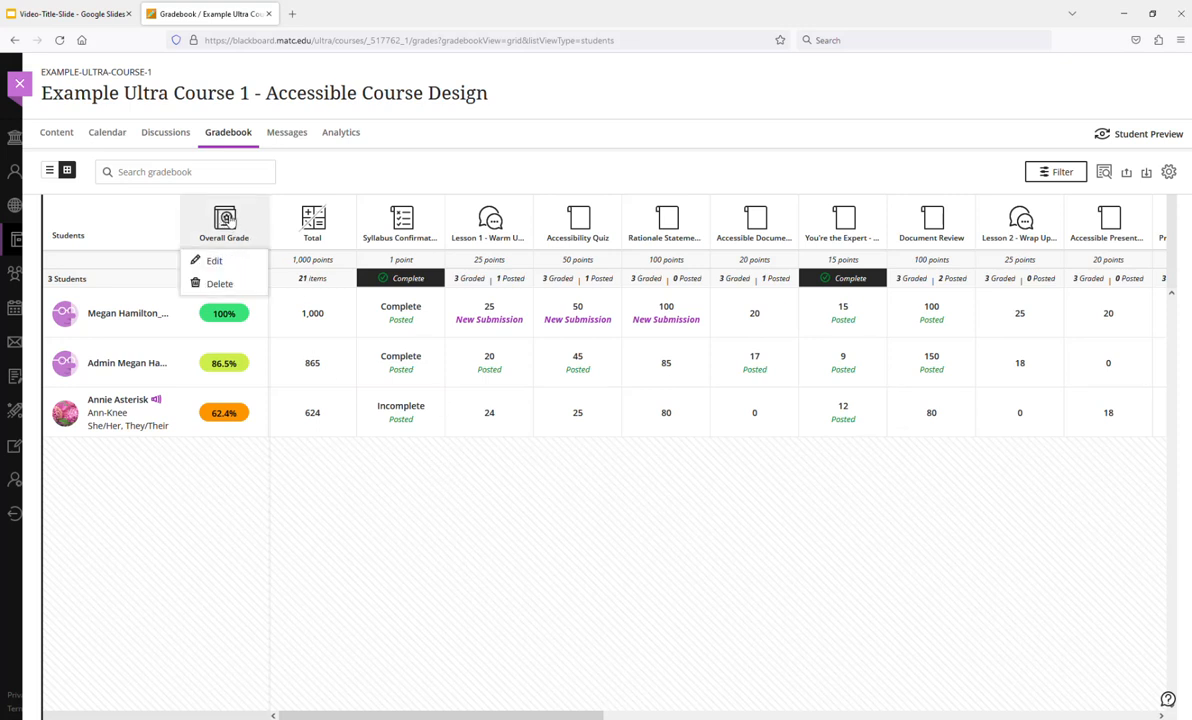
Step: Open the Overall Grade calculation settings and its display-format list
left_click(370, 318)
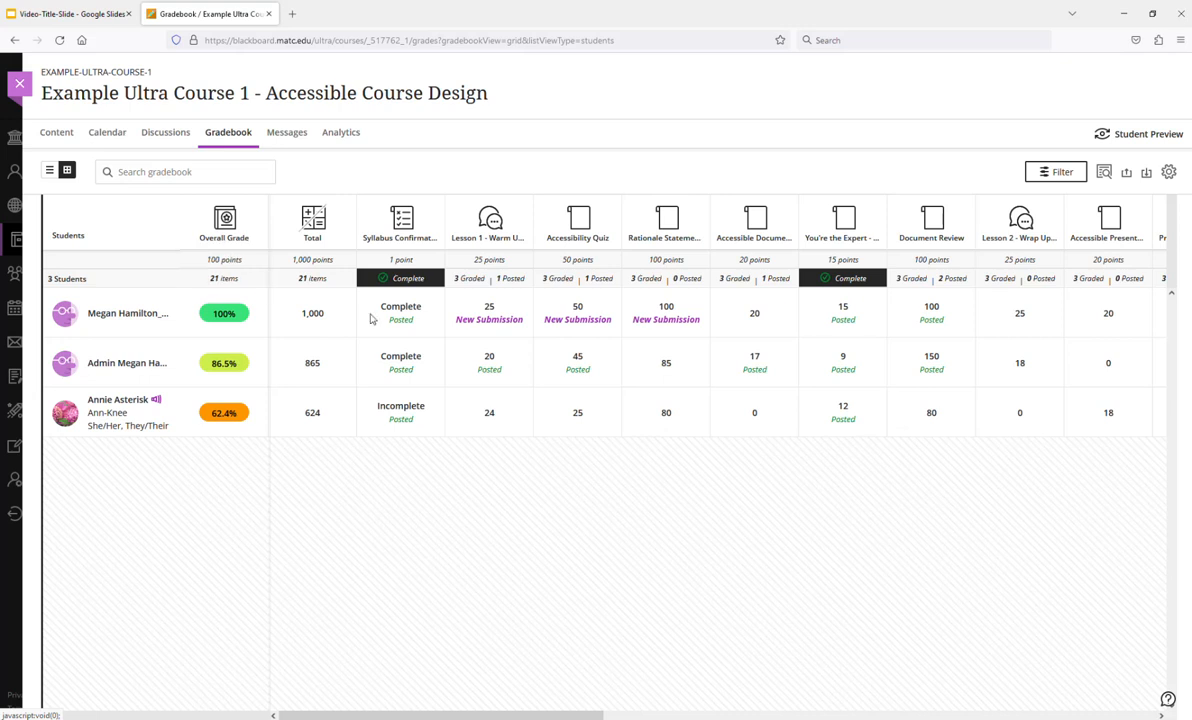
left_click(224, 222)
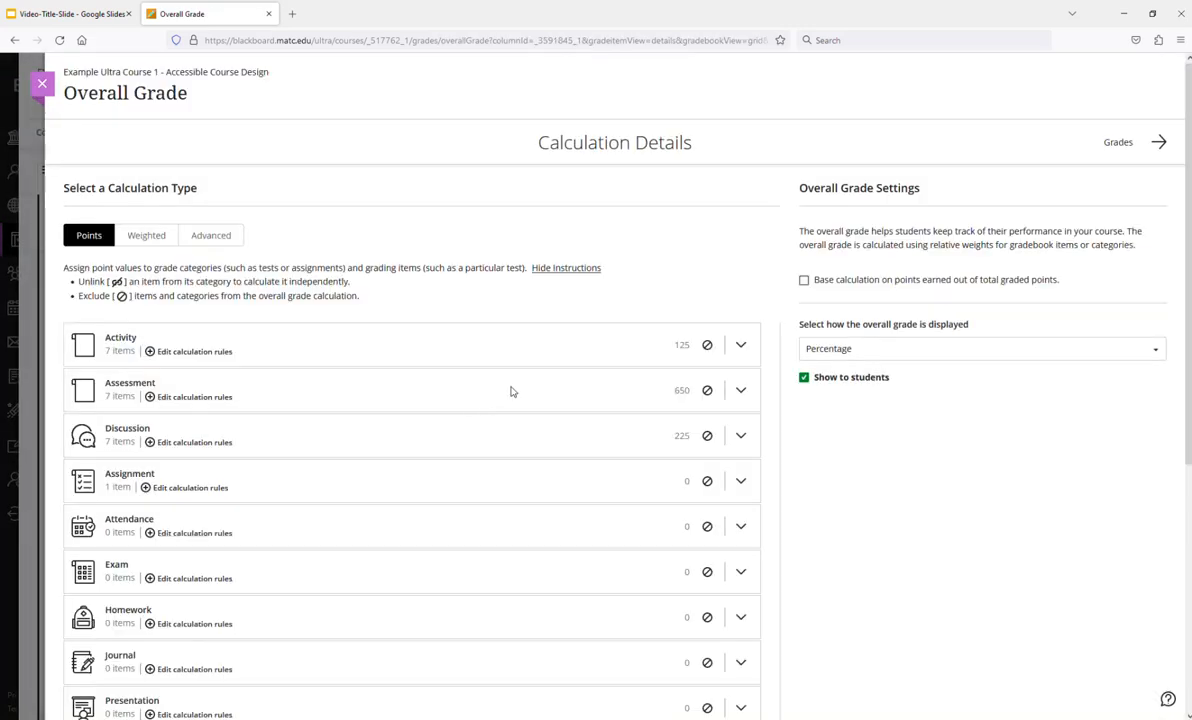
mouse_move(836, 352)
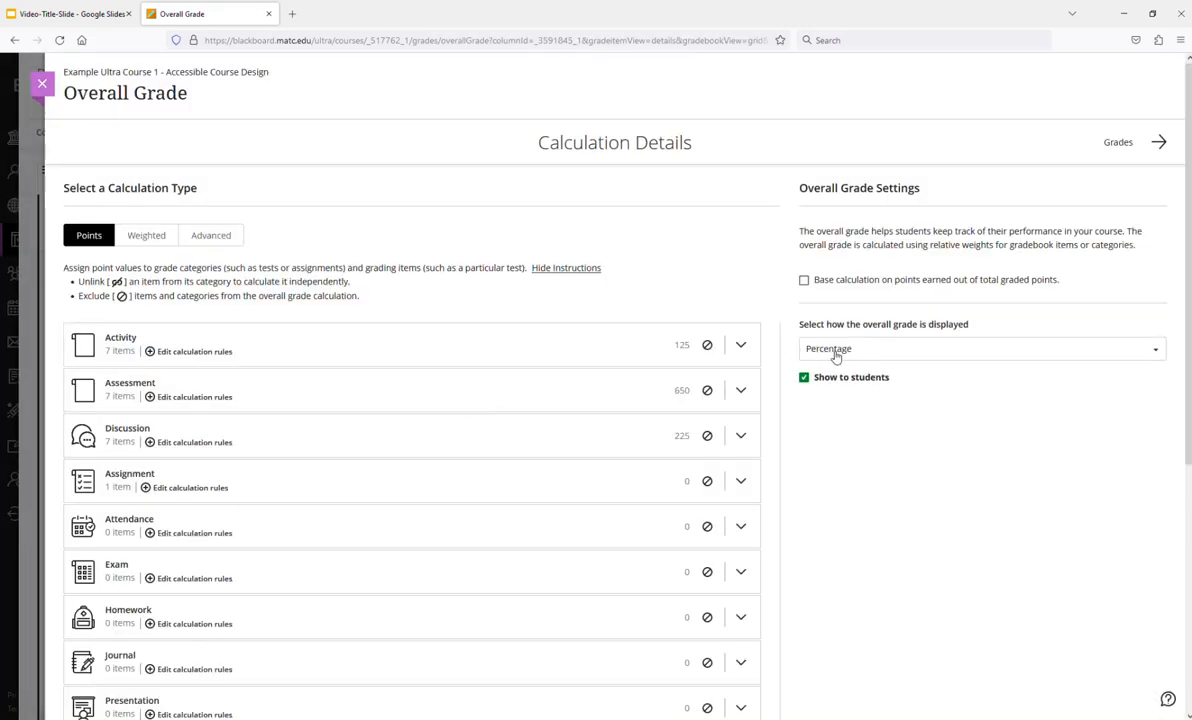
left_click(978, 348)
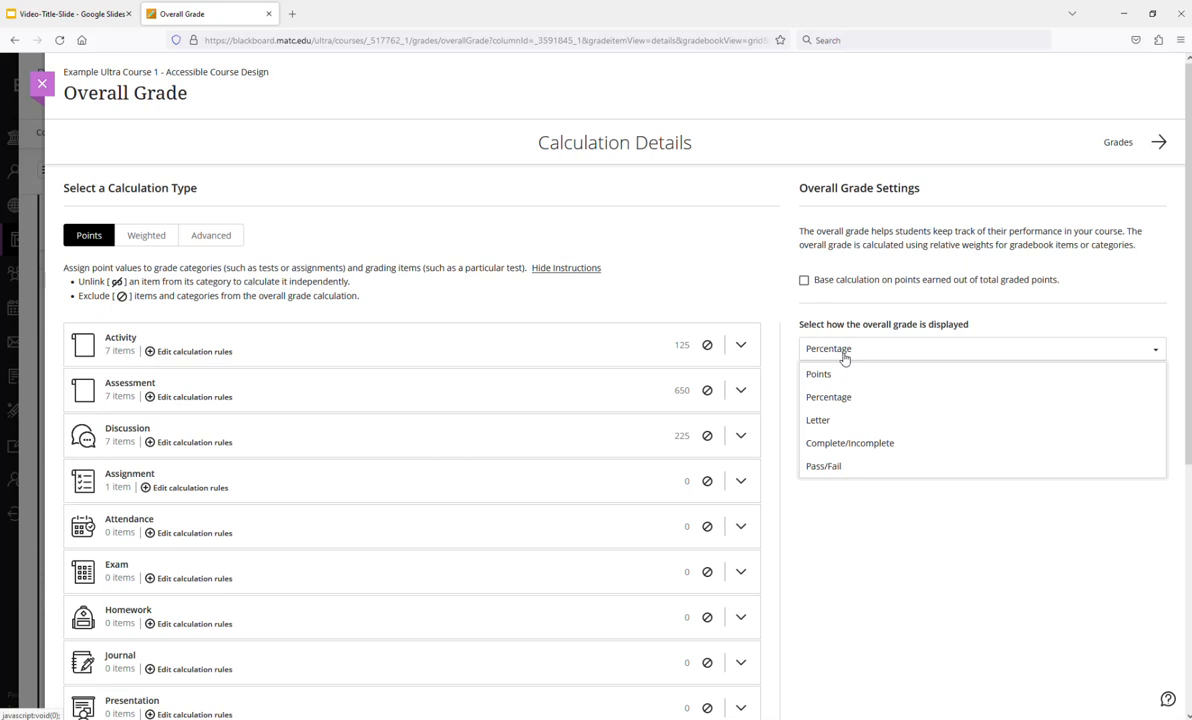
mouse_move(860, 376)
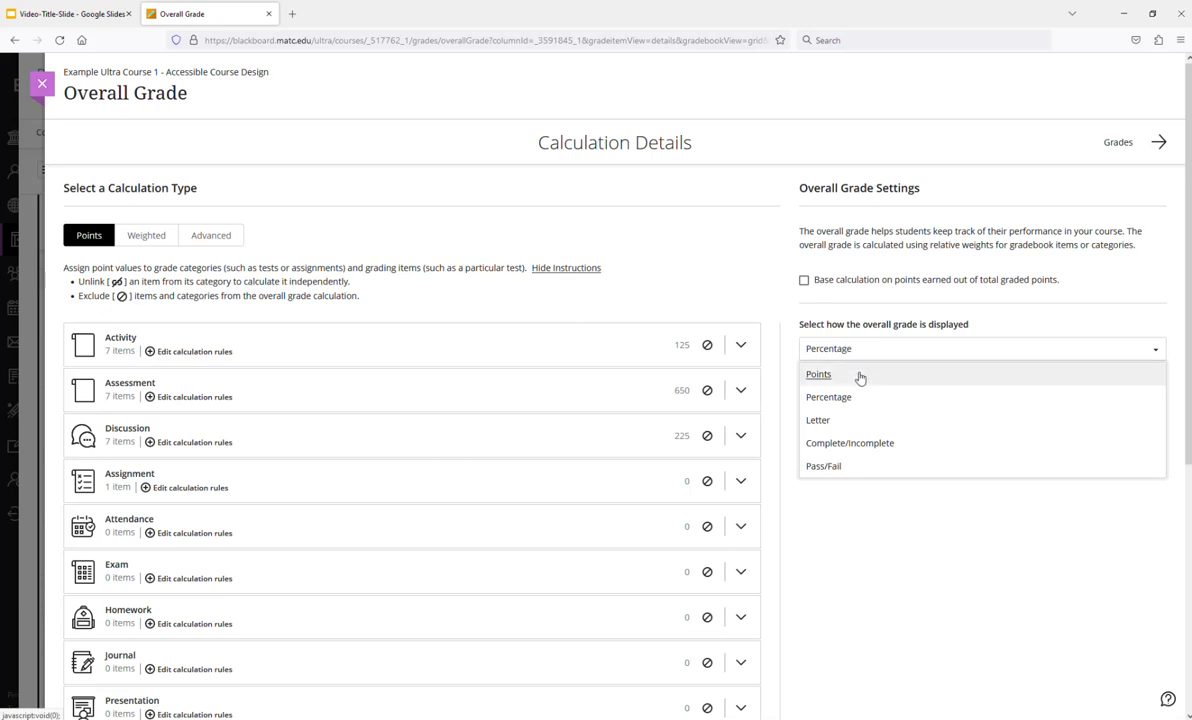
Step: Display the overall grade as Pass/Fail, save, and return to the grid
left_click(824, 464)
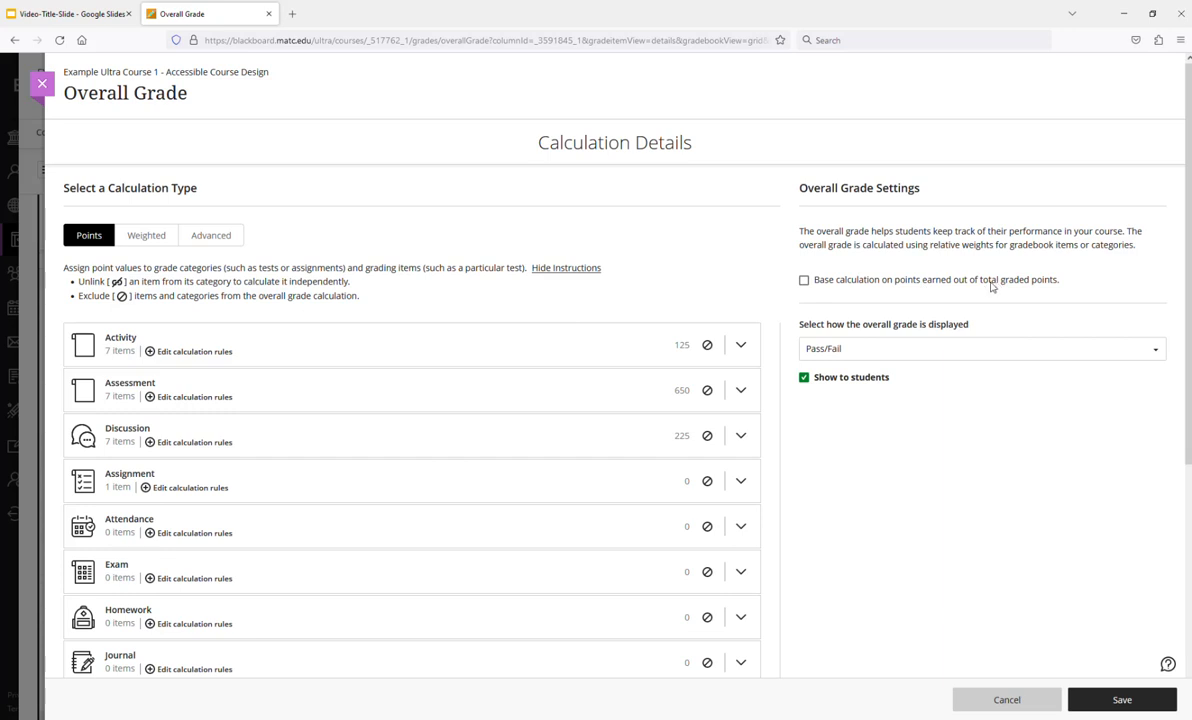
mouse_move(1008, 288)
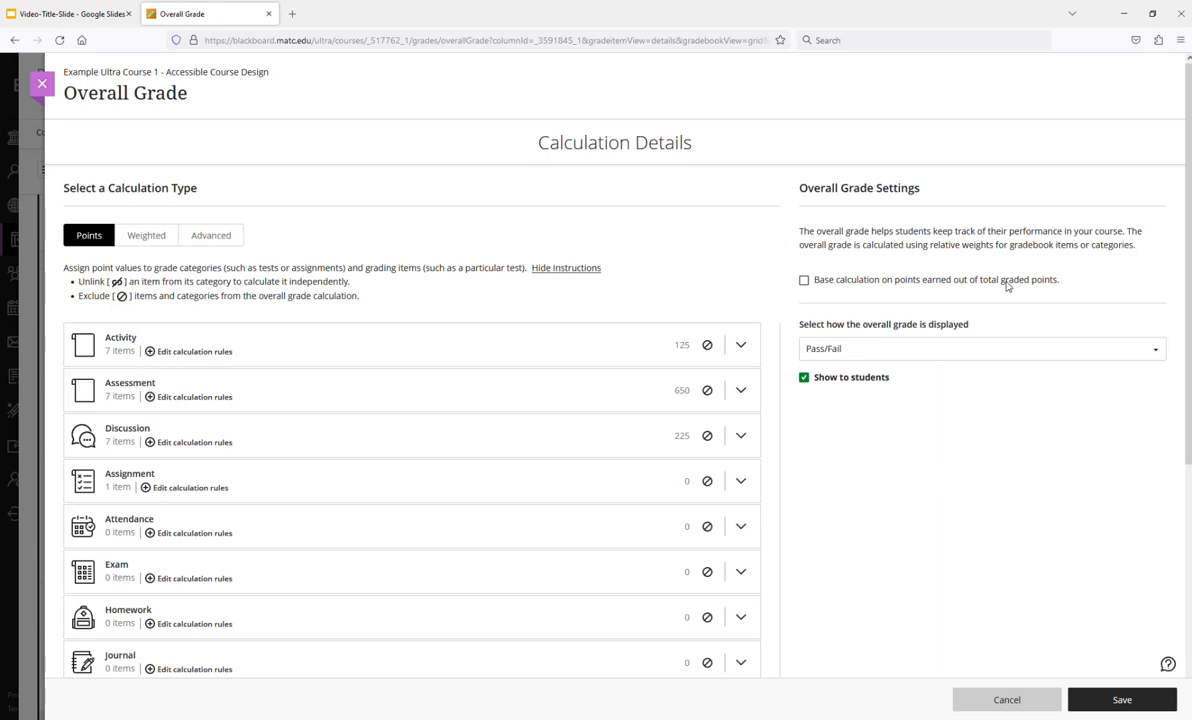
mouse_move(1100, 690)
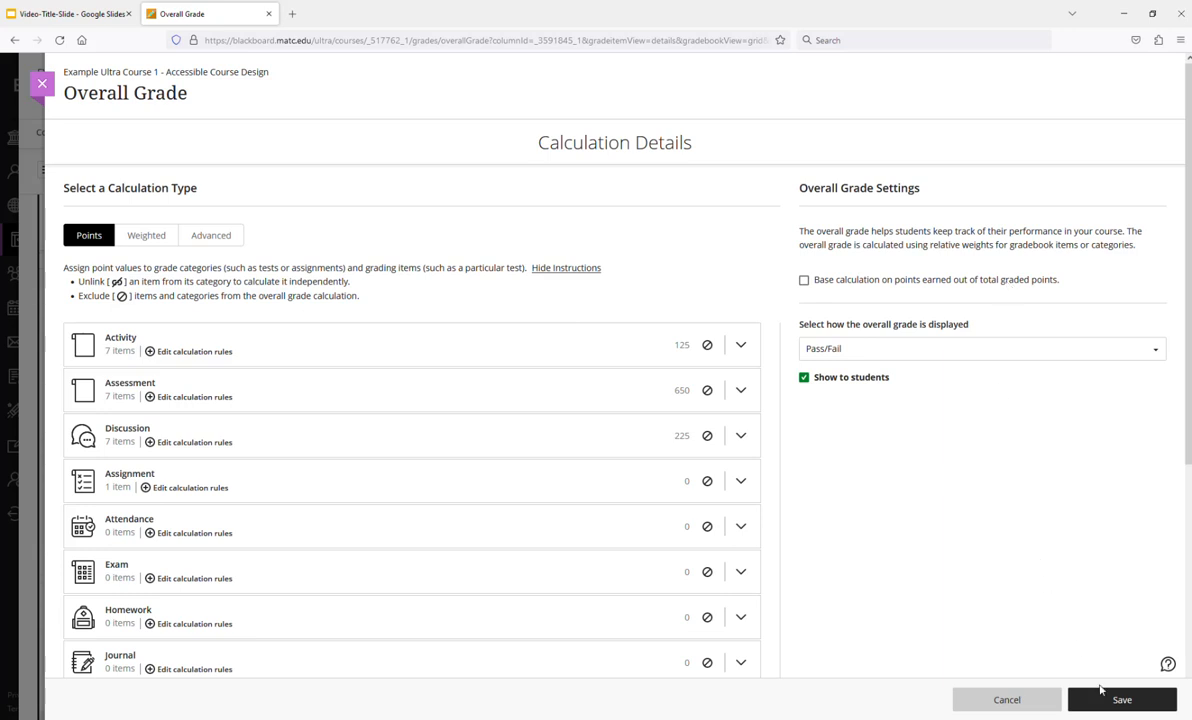
left_click(1120, 700)
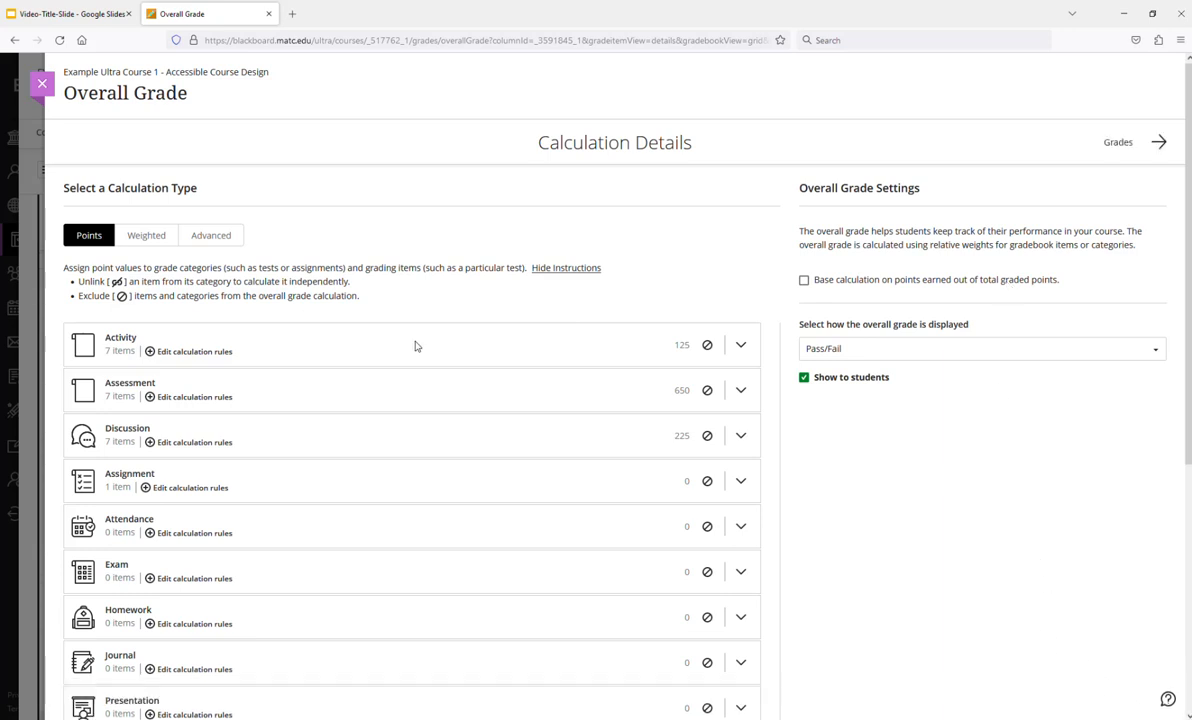
left_click(1134, 140)
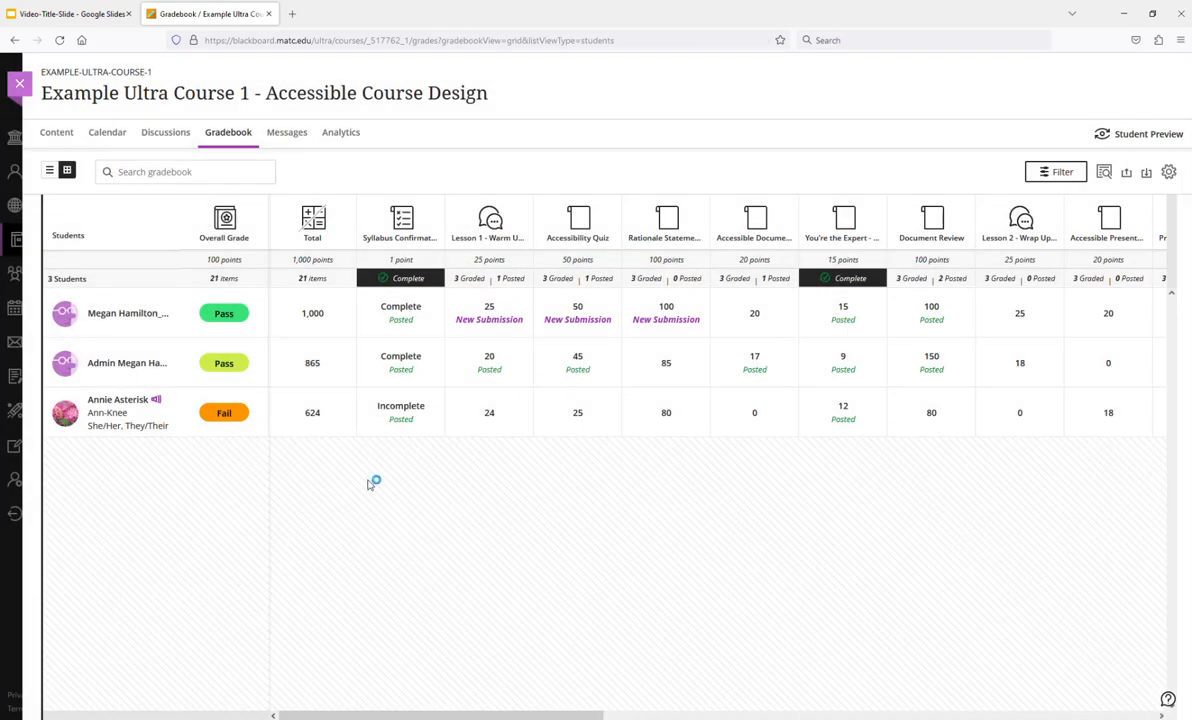
mouse_move(252, 330)
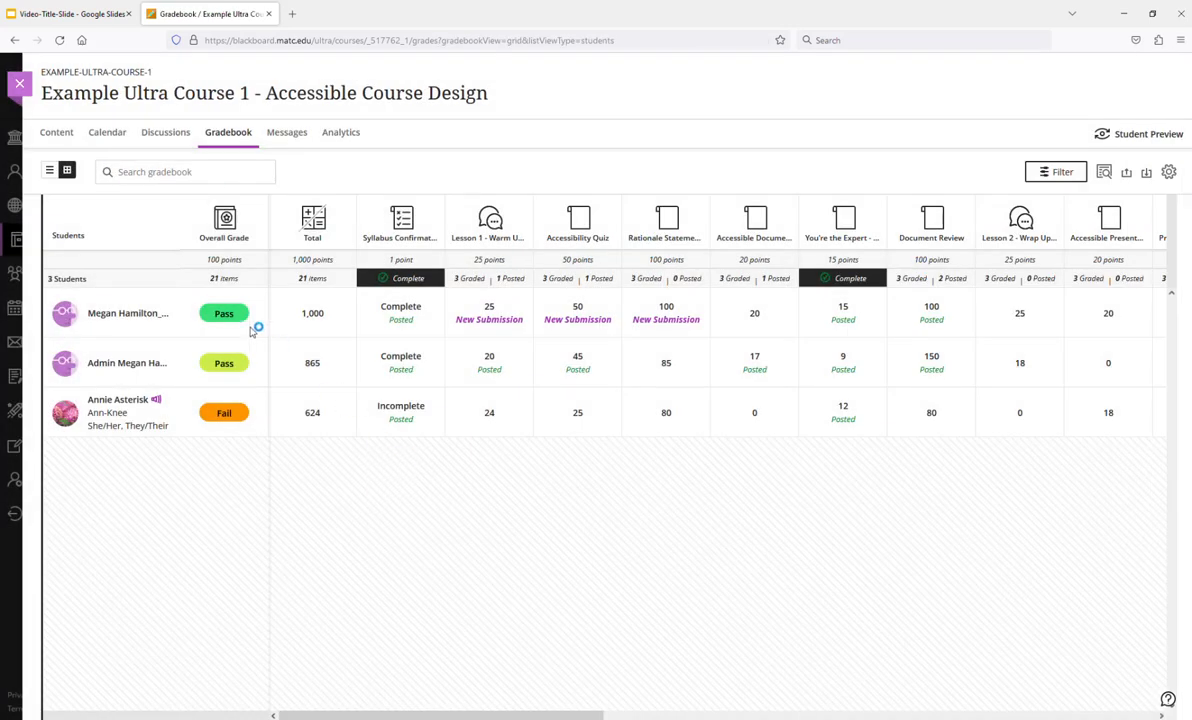
mouse_move(312, 332)
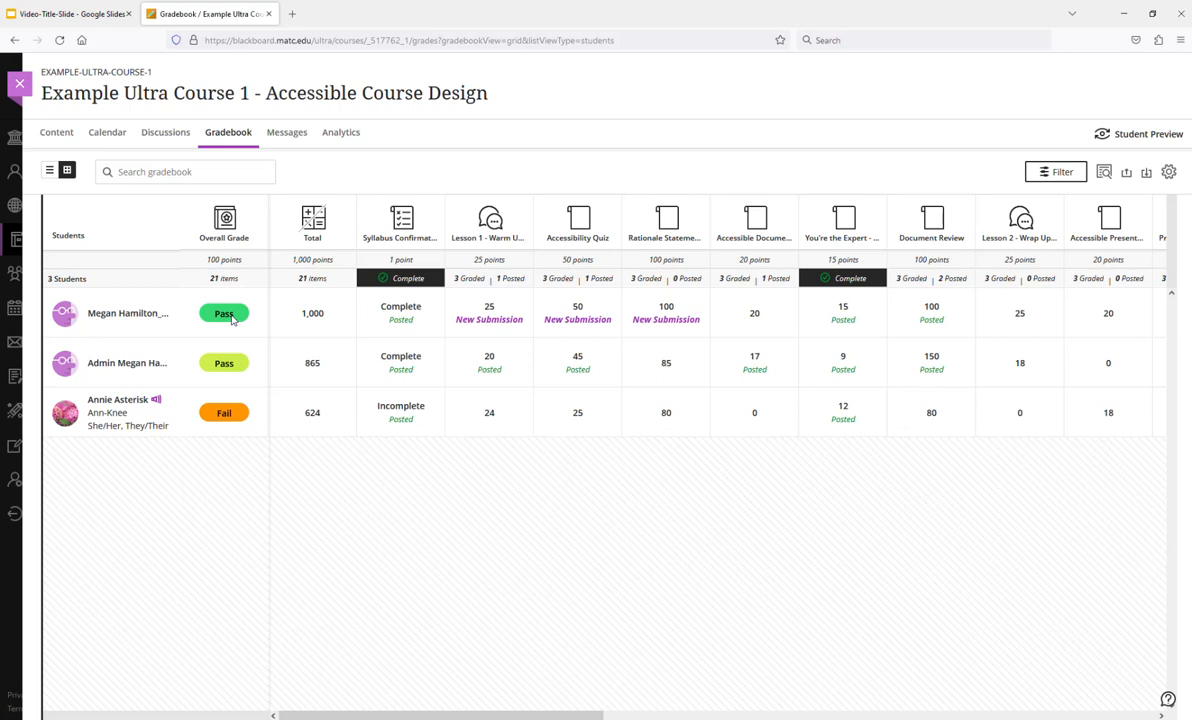
mouse_move(304, 370)
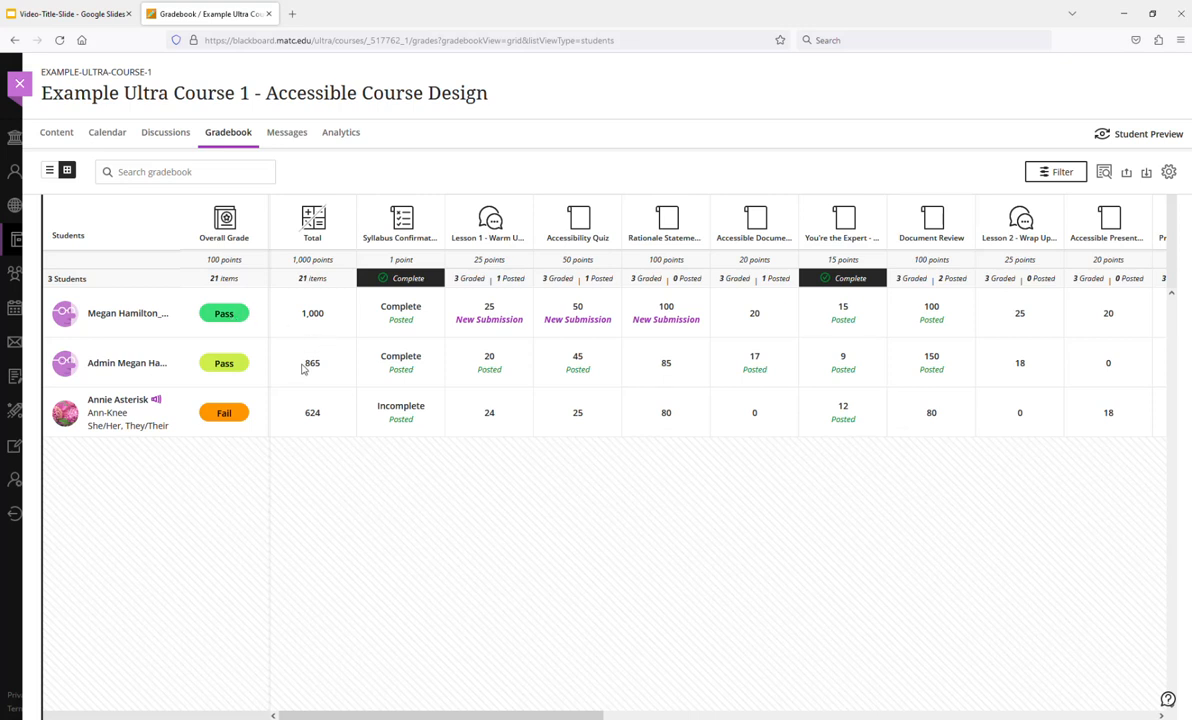
mouse_move(308, 368)
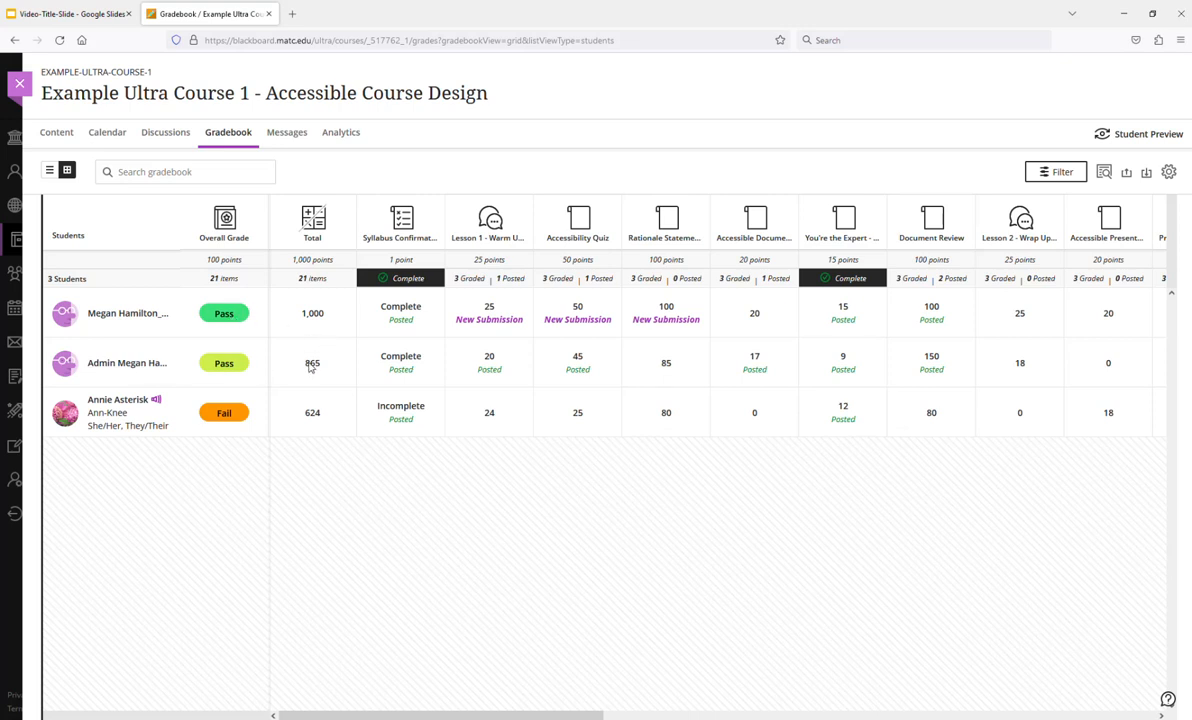
mouse_move(316, 368)
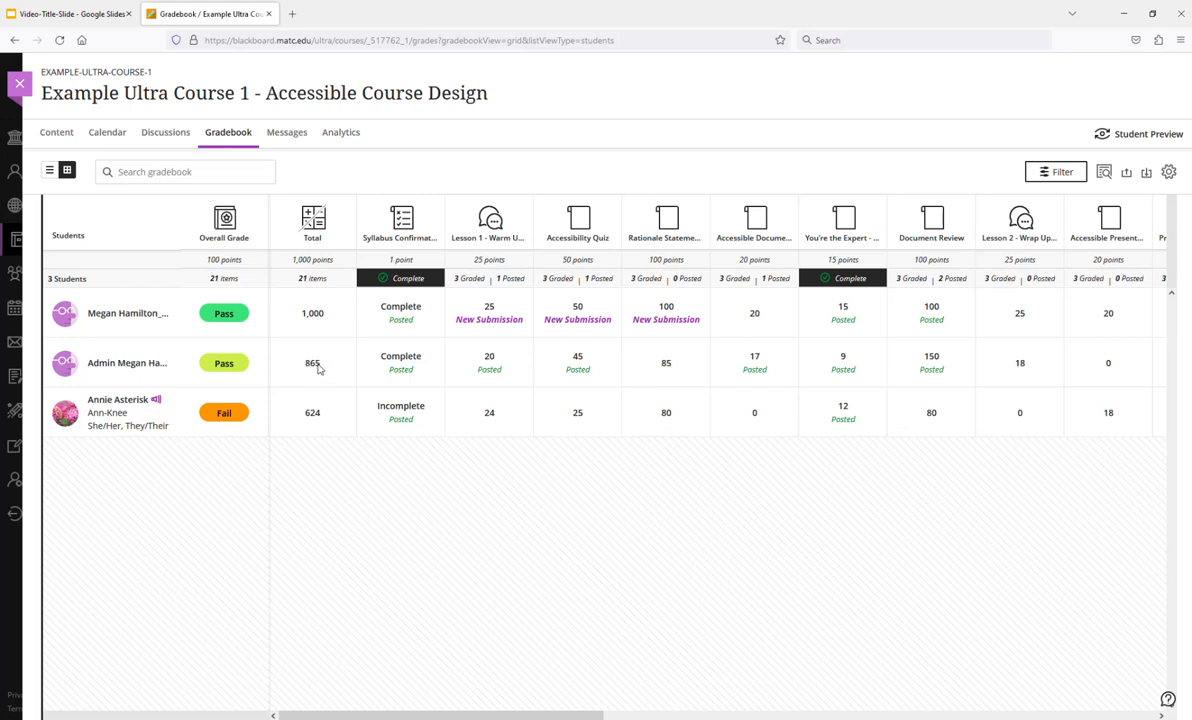
mouse_move(314, 370)
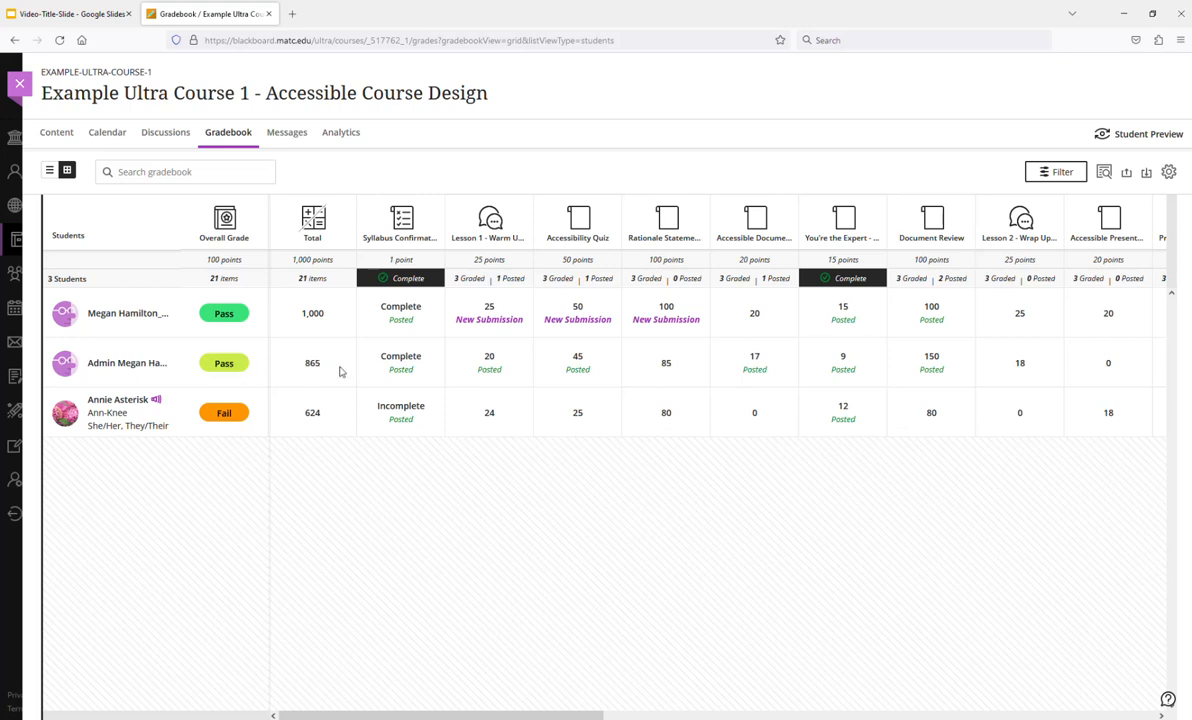
mouse_move(316, 420)
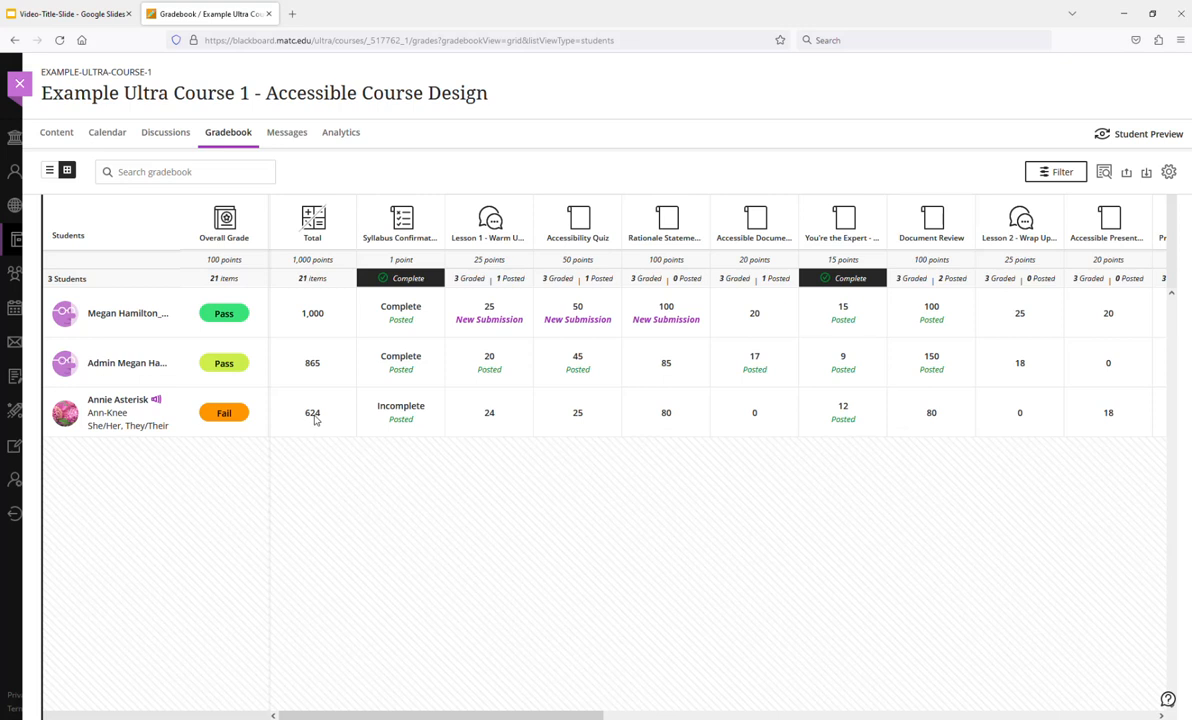
mouse_move(318, 420)
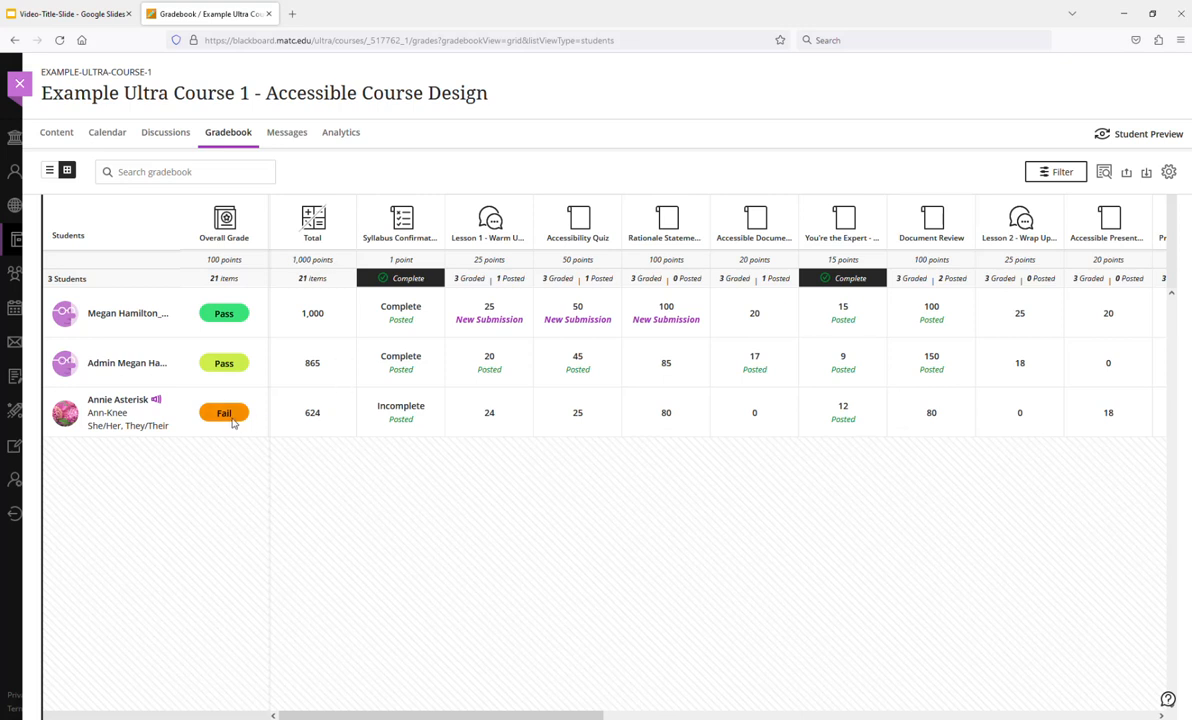
mouse_move(452, 510)
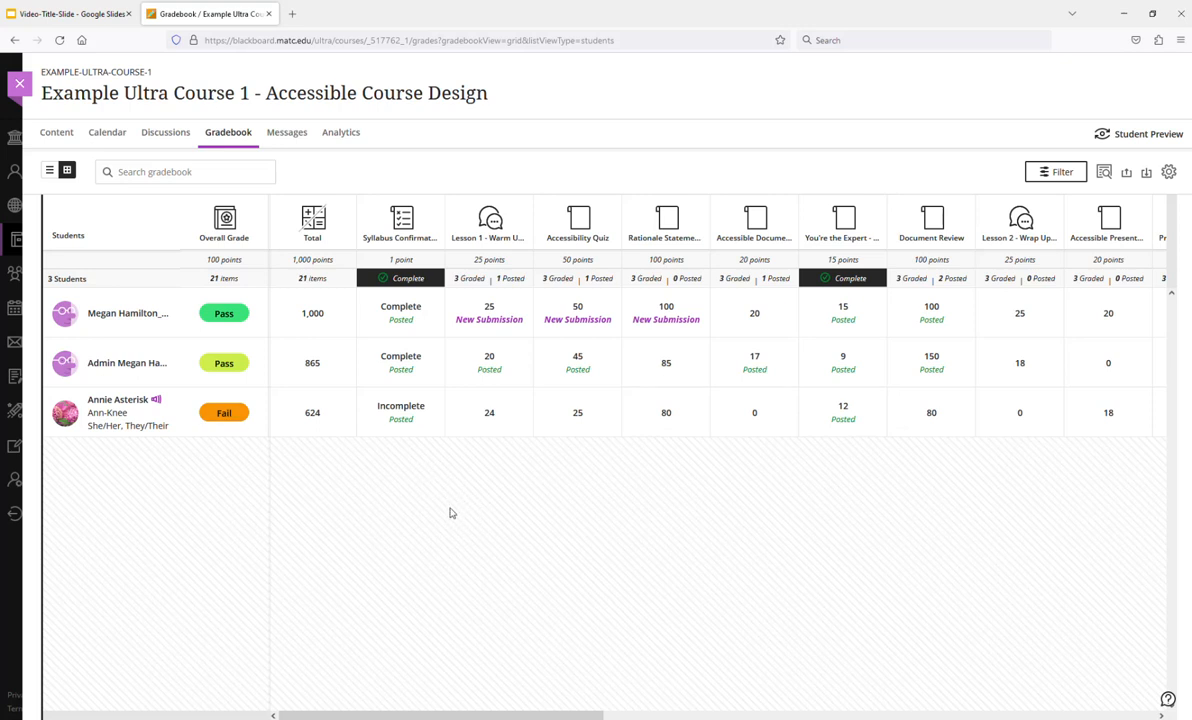
mouse_move(508, 500)
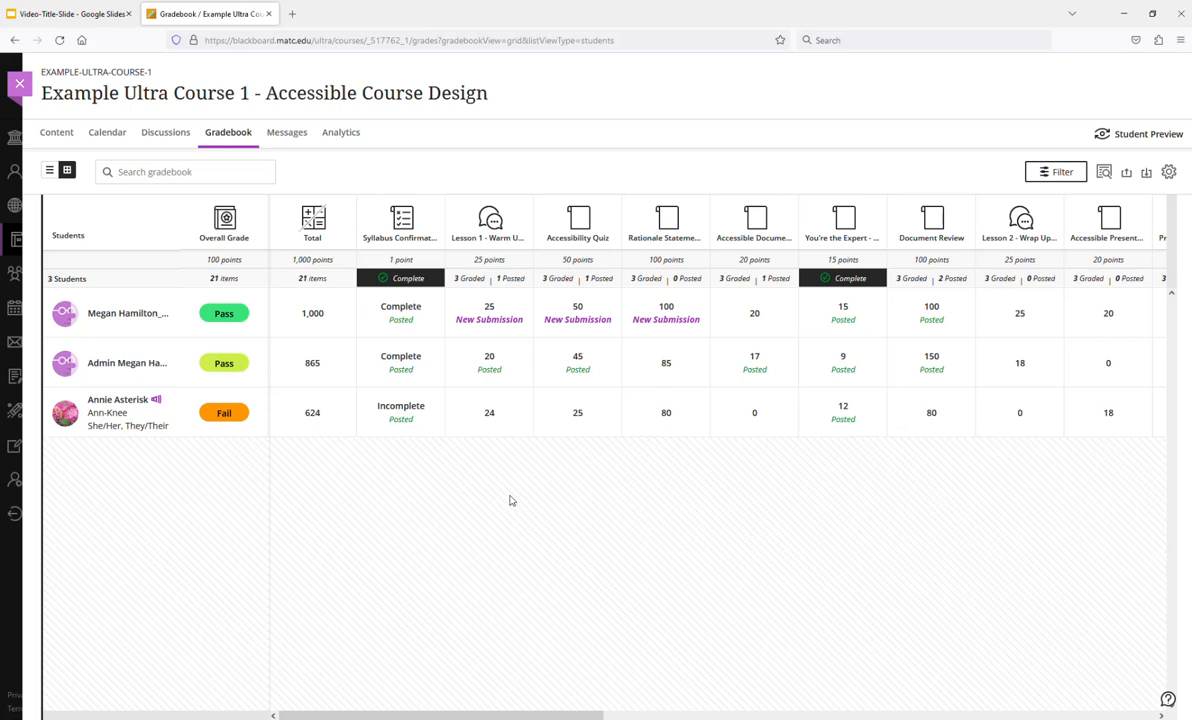
mouse_move(430, 420)
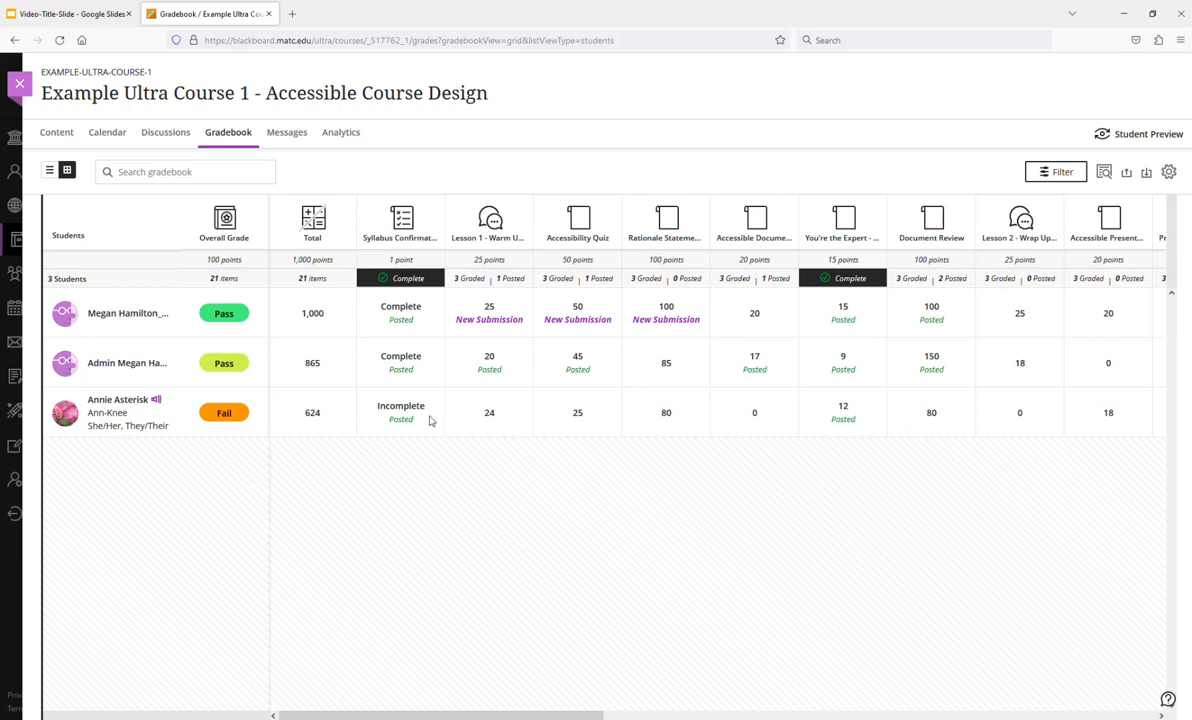
mouse_move(608, 554)
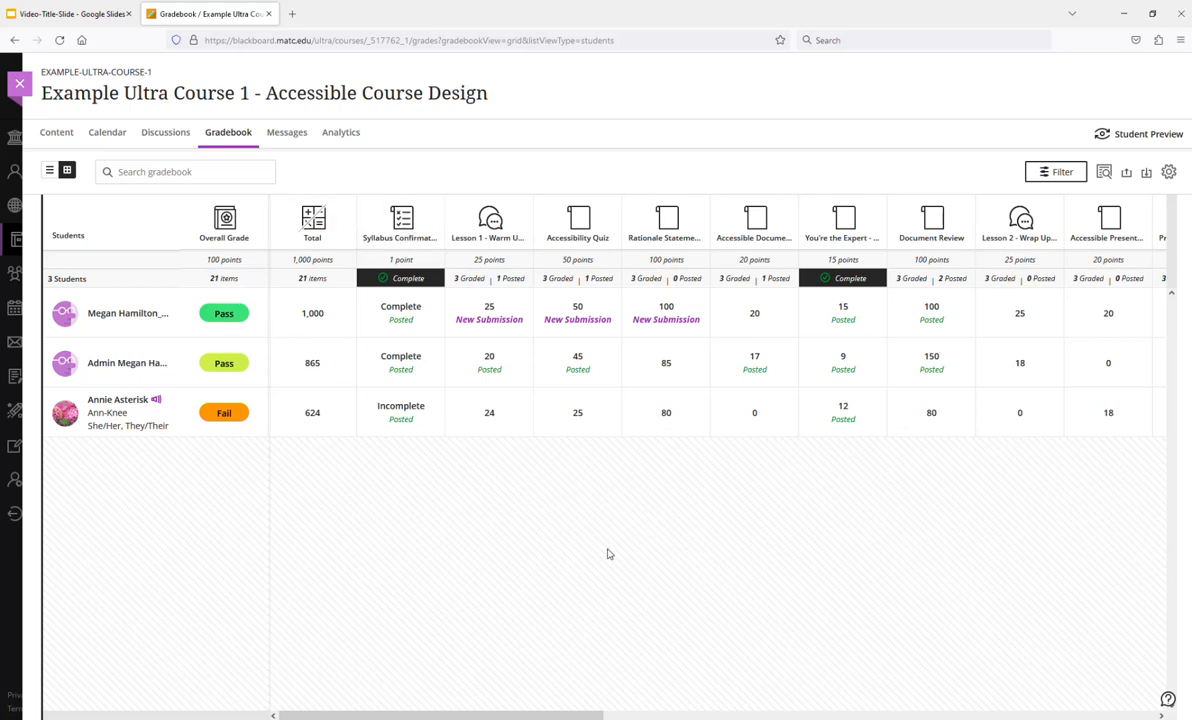